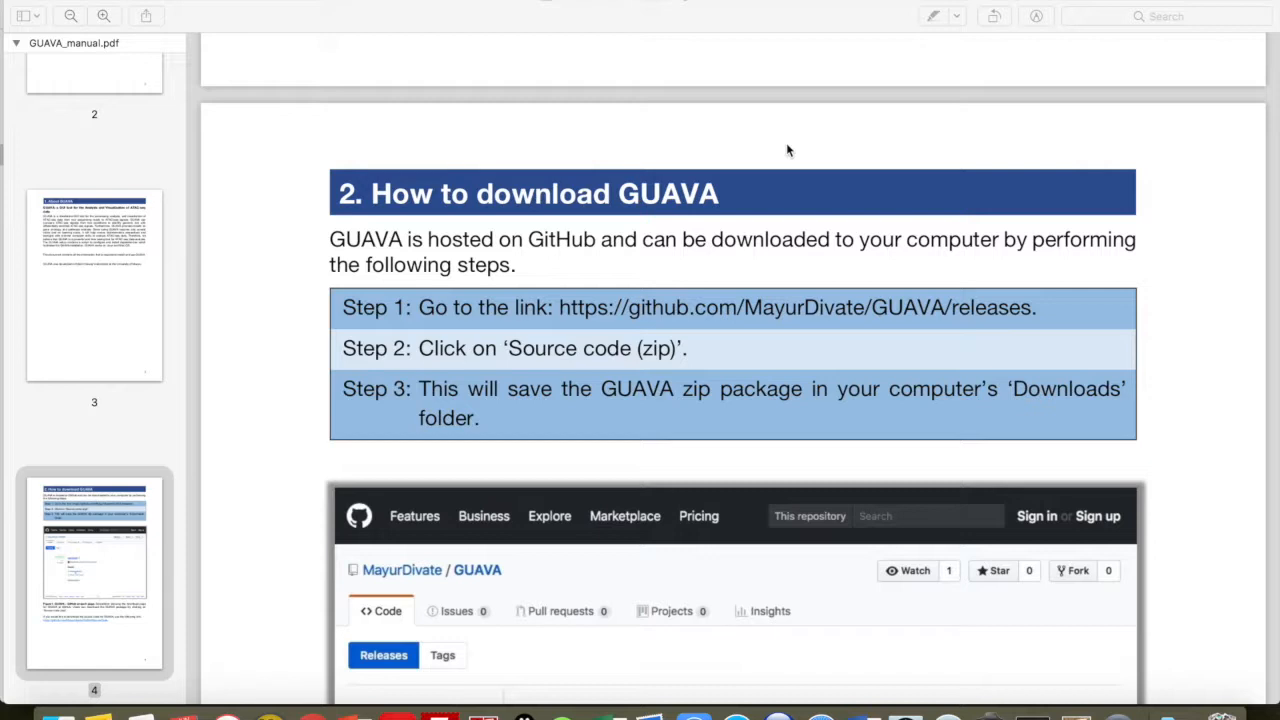
{"action": "mouse_move", "coordinate": [762, 325]}
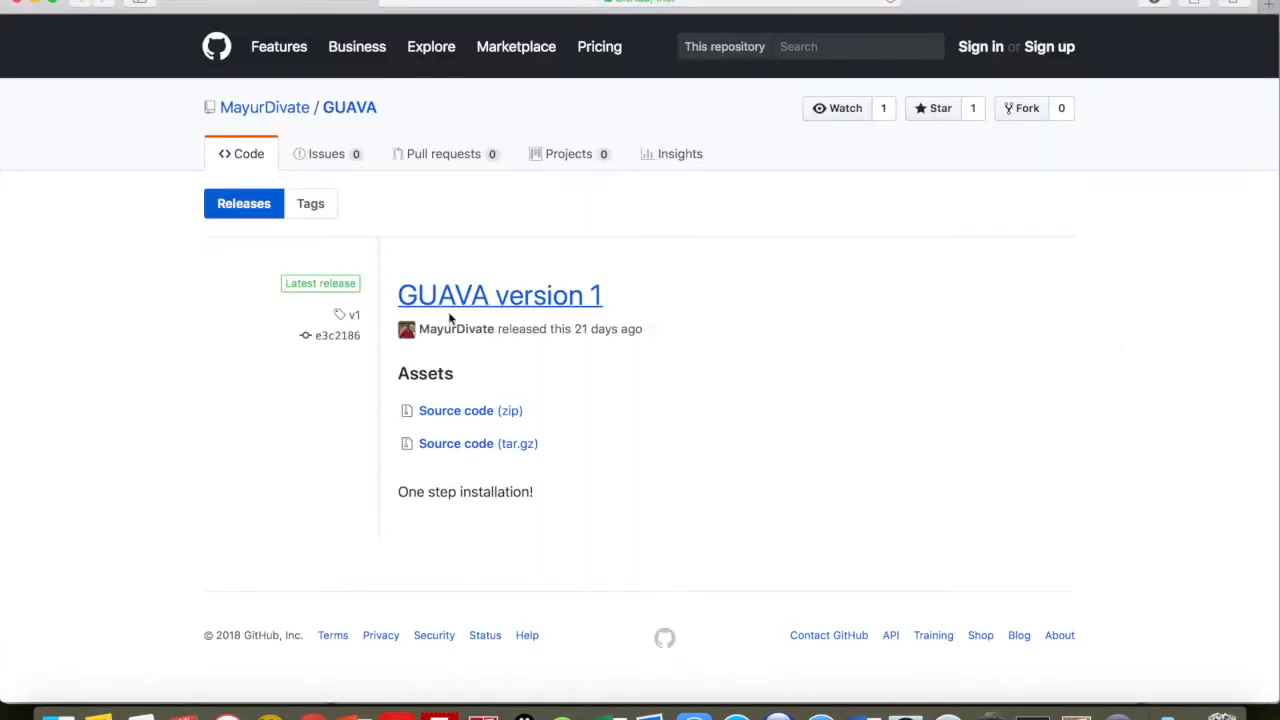
{"action": "mouse_move", "coordinate": [494, 394]}
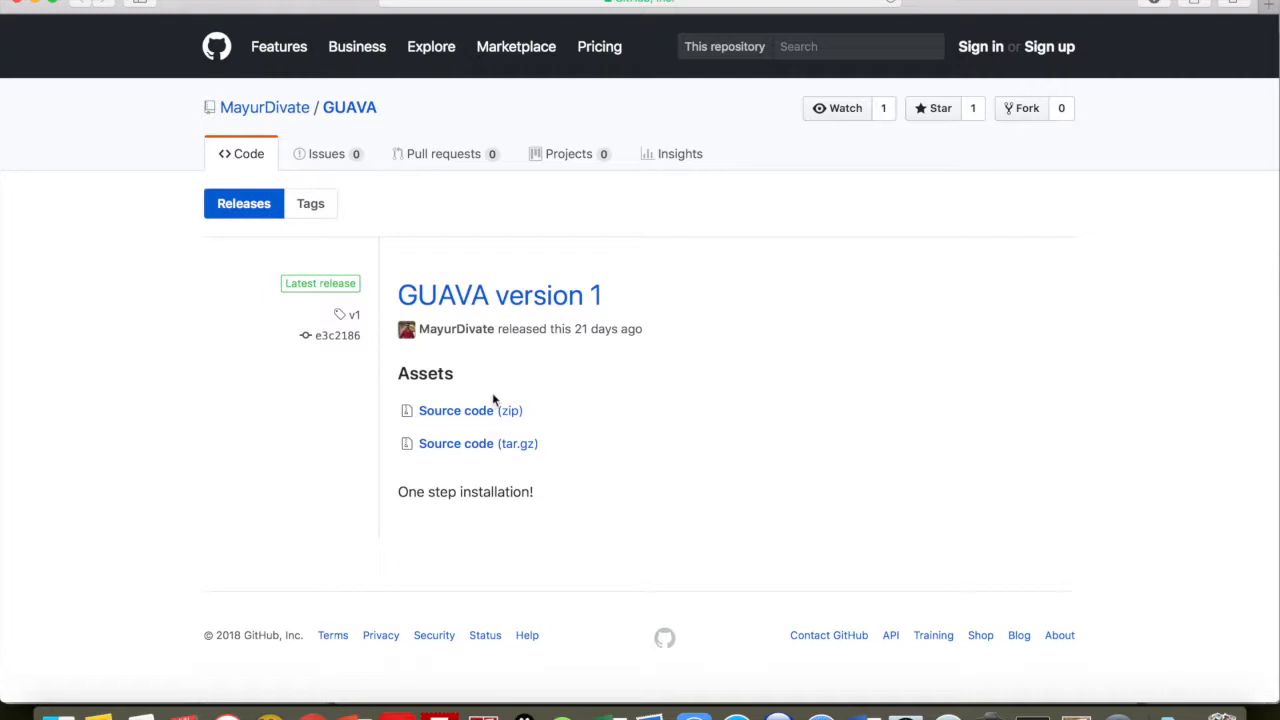
{"action": "mouse_move", "coordinate": [489, 411]}
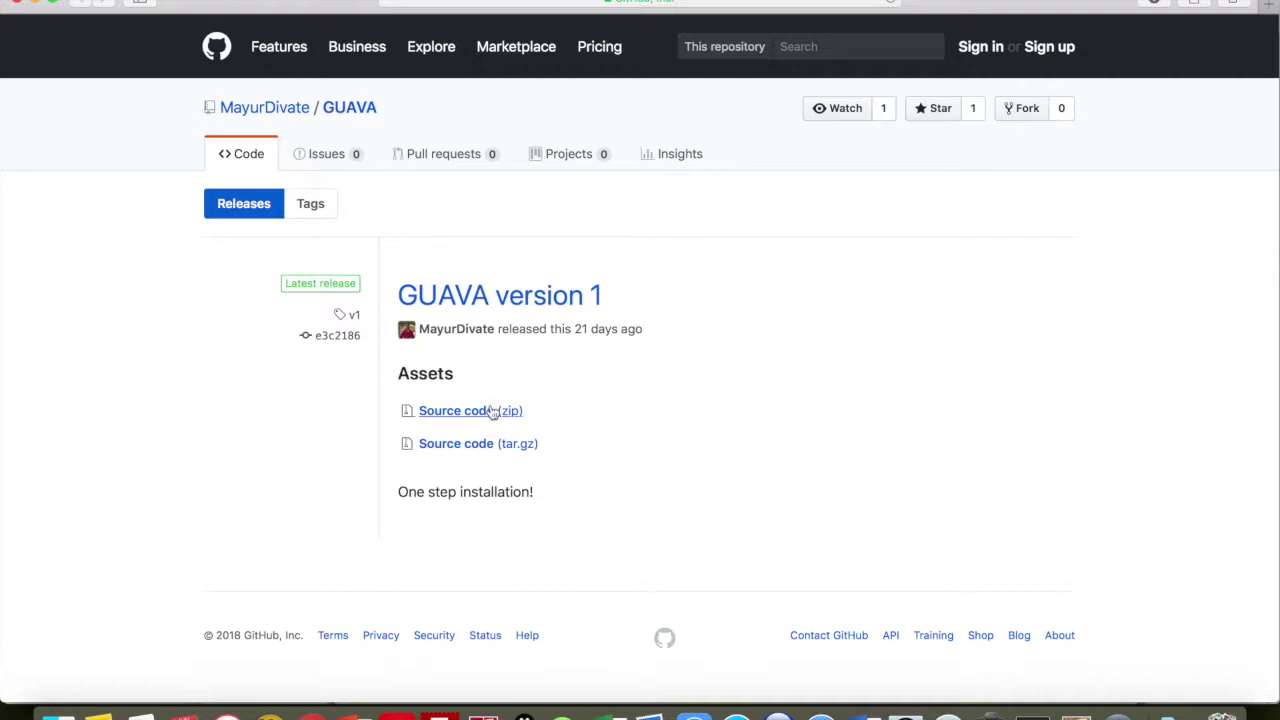
Download the GUAVA version 1 Source code (zip) and check its progress in Safari downloads
{"action": "left_click", "coordinate": [460, 410]}
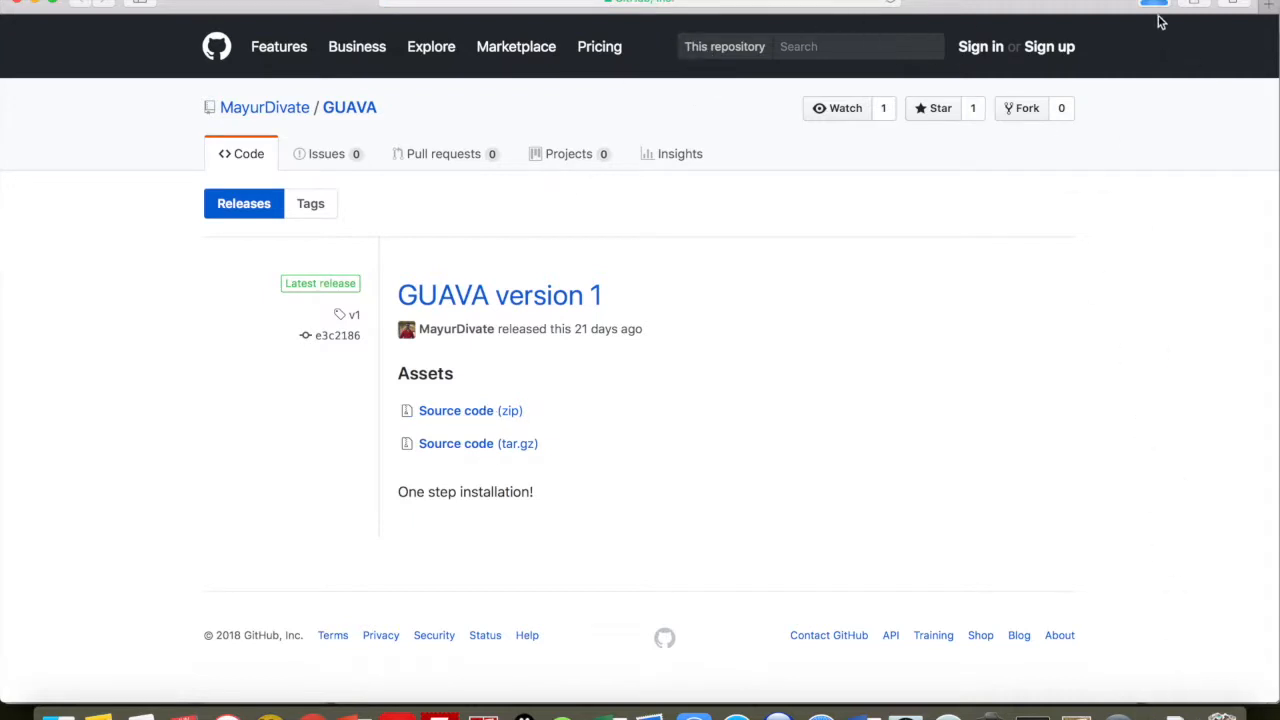
{"action": "left_click", "coordinate": [1164, 9]}
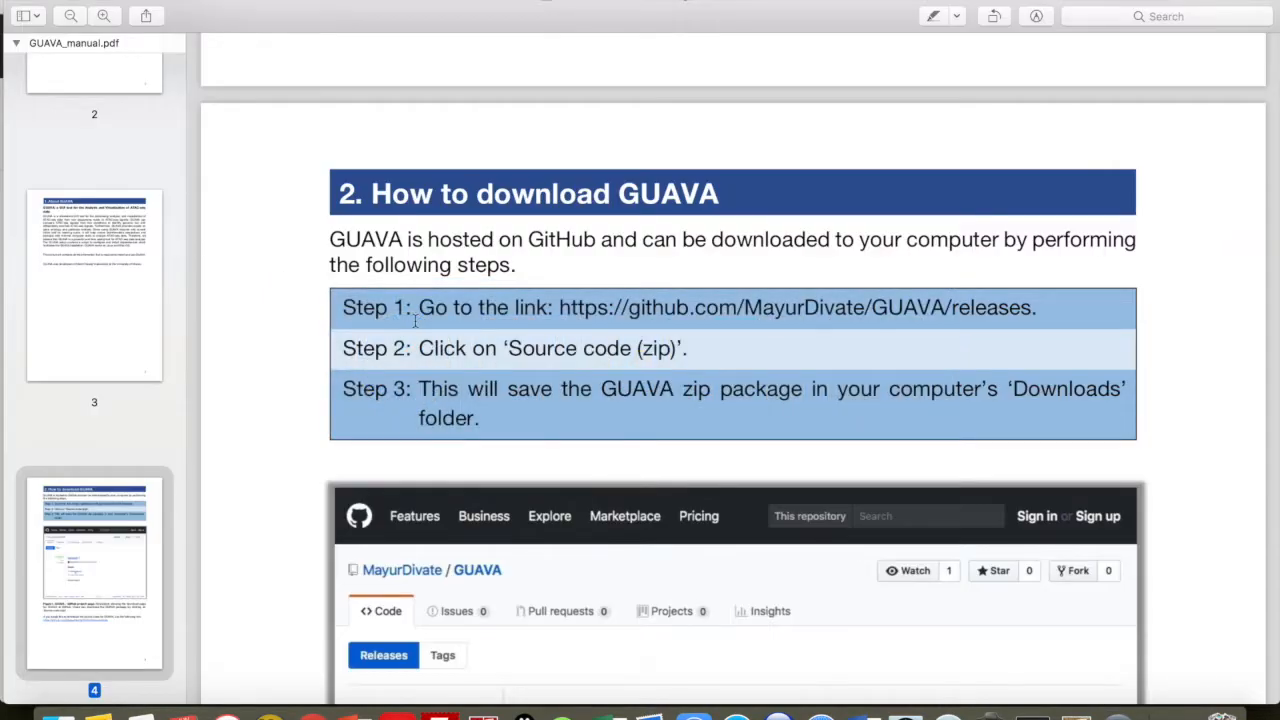
Scroll the manual past the download figure to section 4, How to open Terminal
{"action": "scroll", "scroll_direction": "down", "scroll_amount": 3}
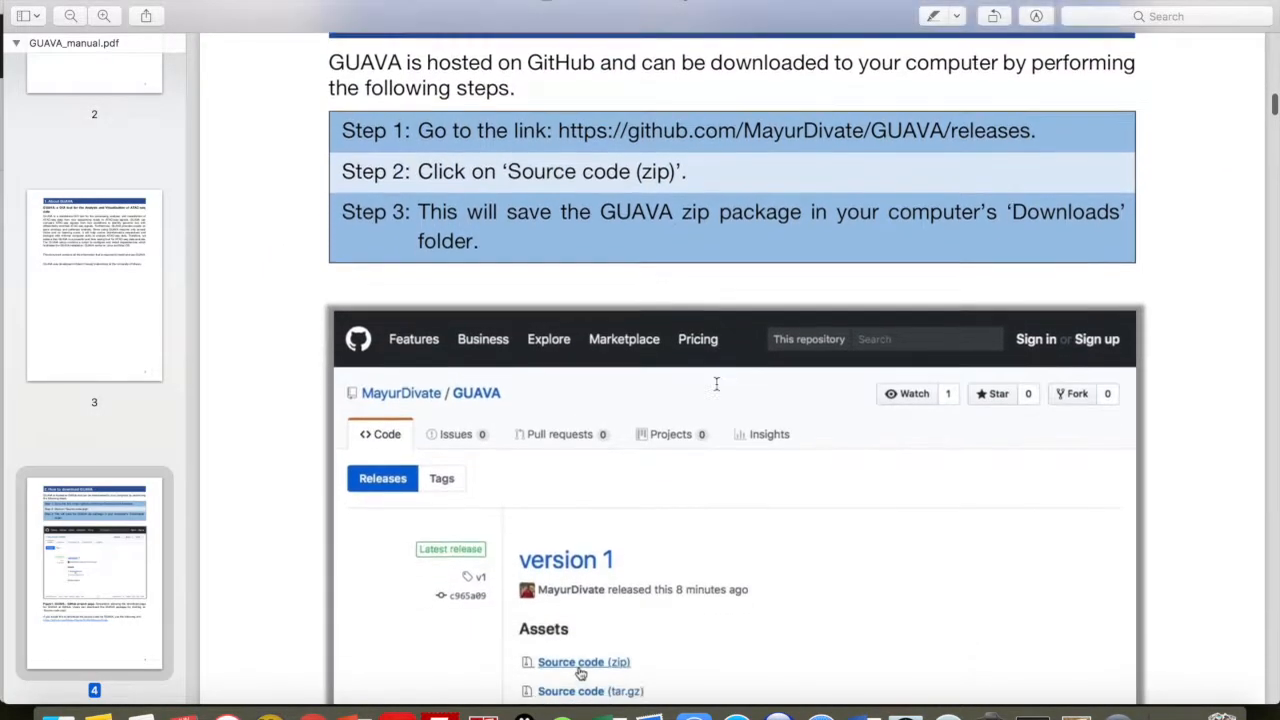
{"action": "scroll", "scroll_direction": "down", "scroll_amount": 3}
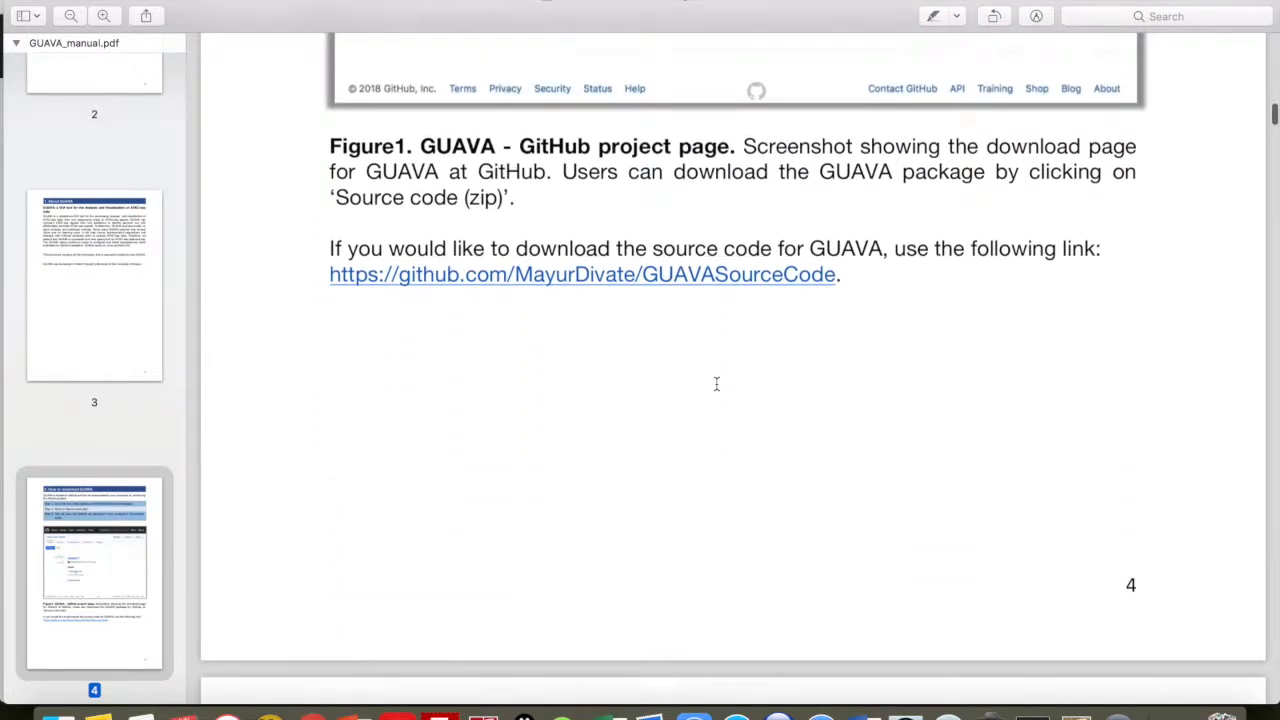
{"action": "scroll", "scroll_direction": "down", "scroll_amount": 3}
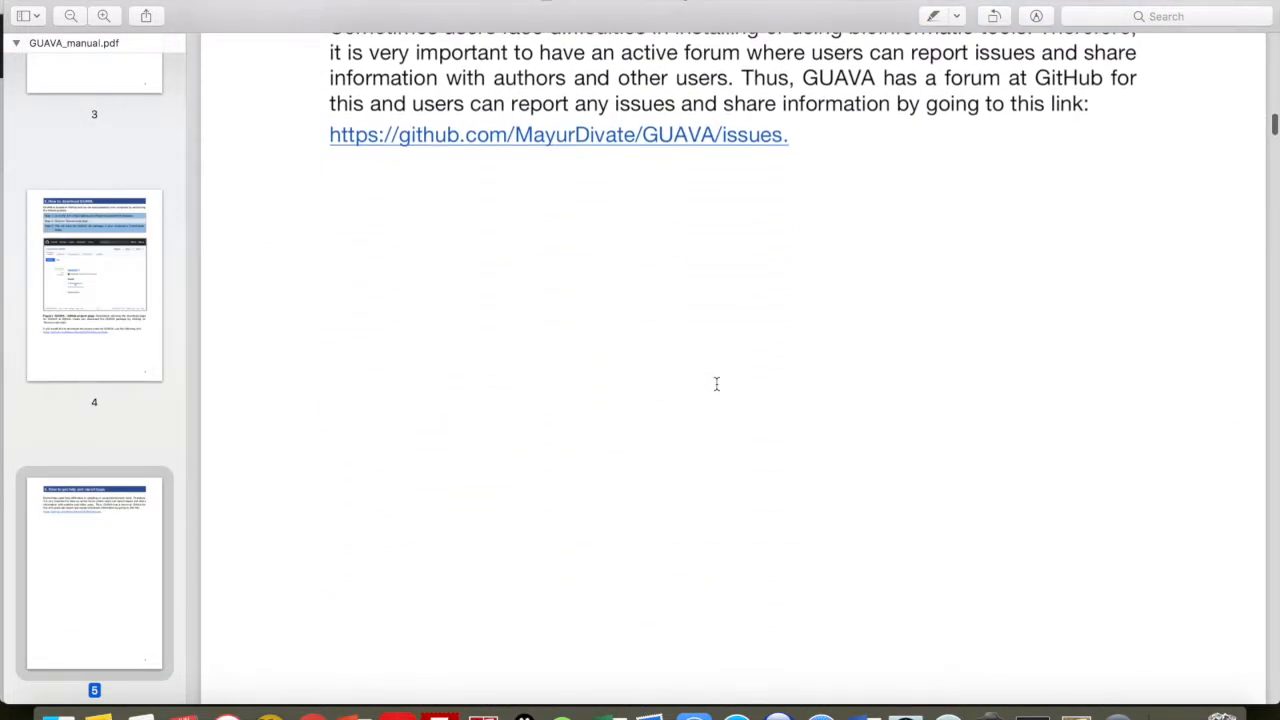
{"action": "scroll", "scroll_direction": "down", "scroll_amount": 3}
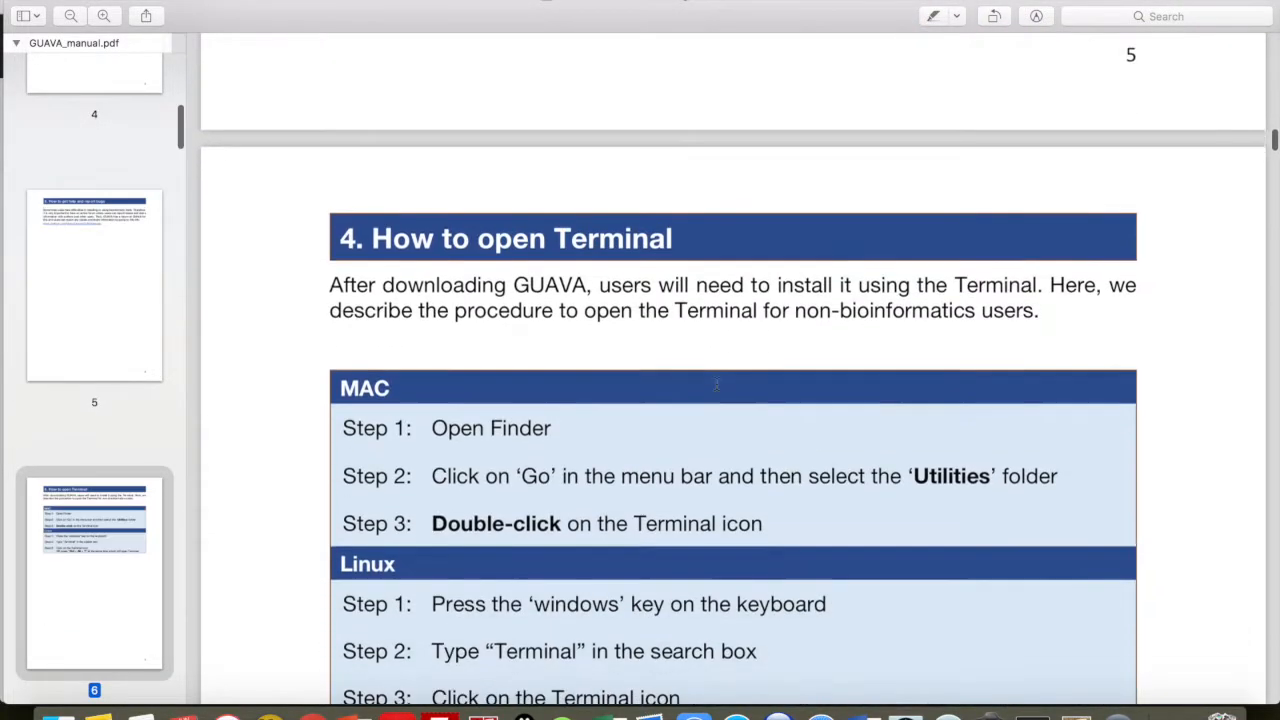
{"action": "scroll", "scroll_direction": "down", "scroll_amount": 3}
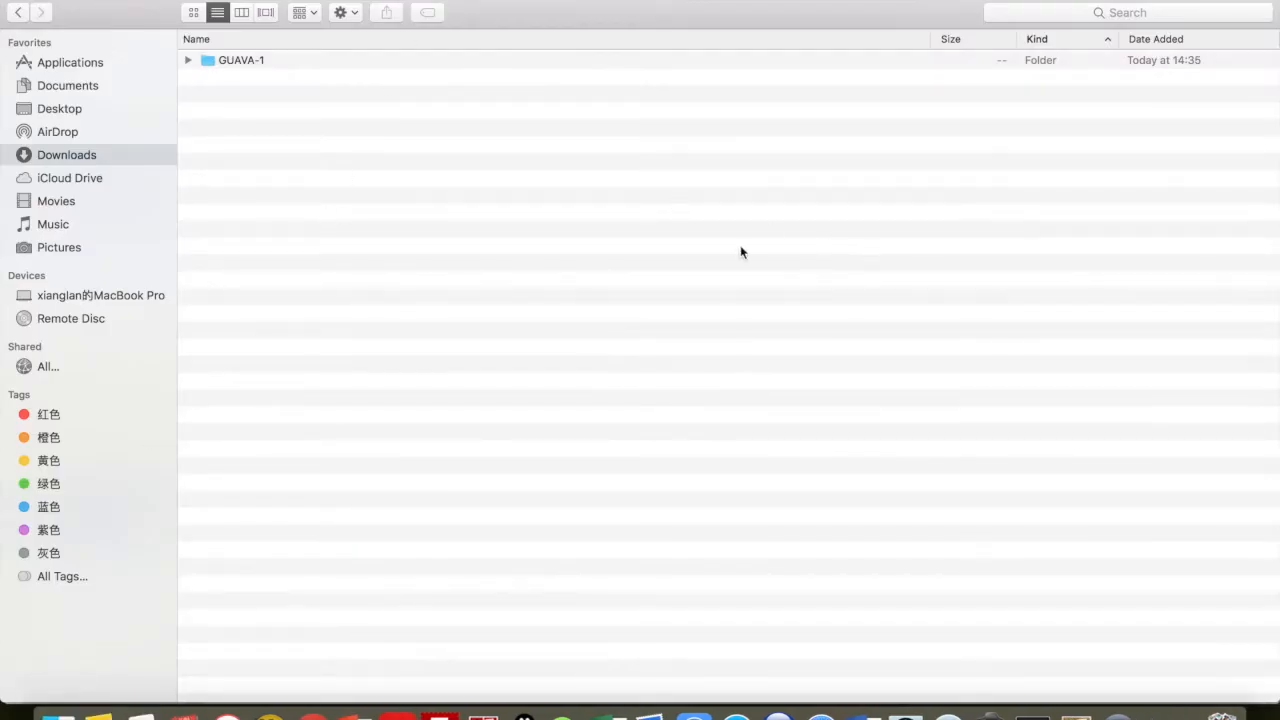
{"action": "mouse_move", "coordinate": [85, 70]}
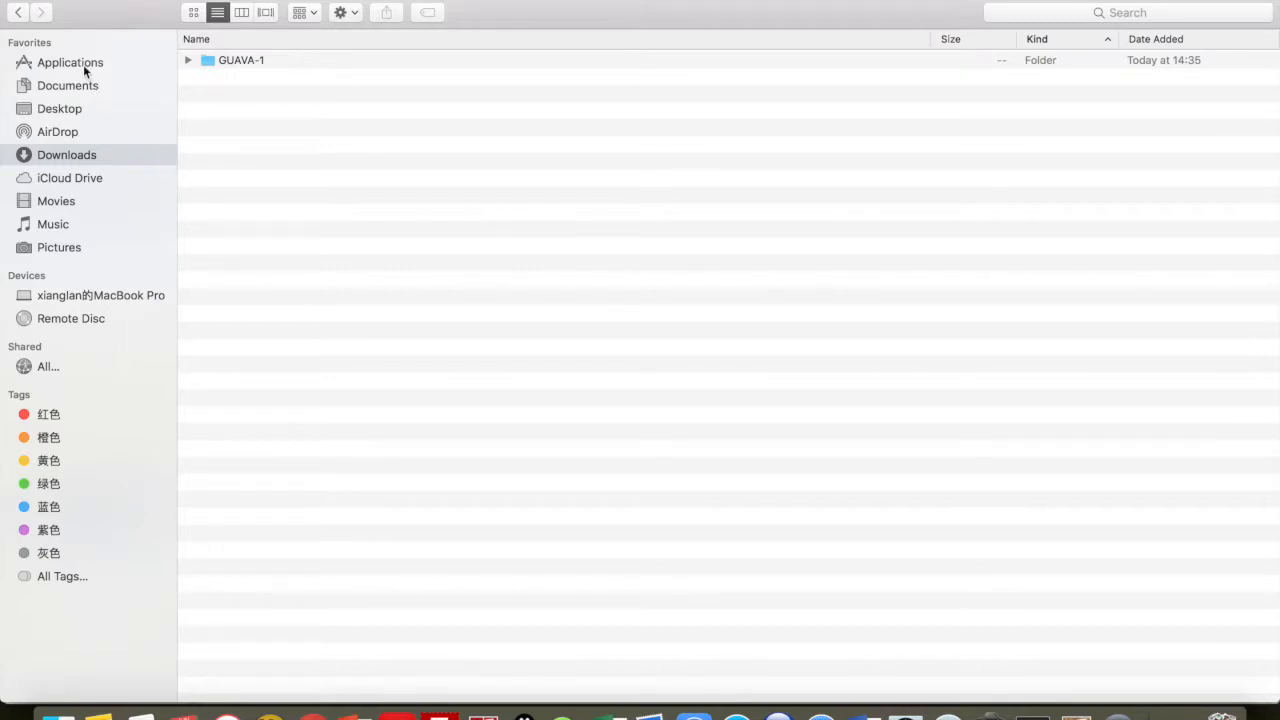
Find Terminal.app in Applications by searching 'ter', launch it, and enlarge its window
{"action": "left_click", "coordinate": [70, 62]}
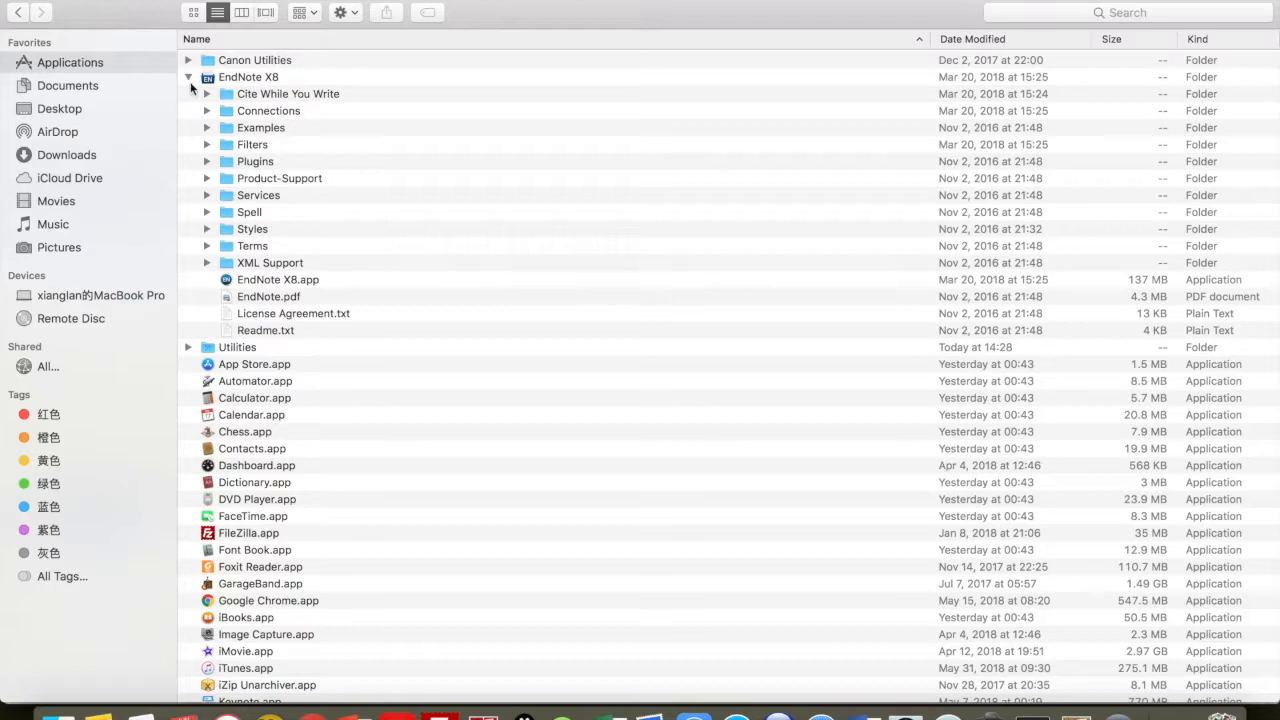
{"action": "left_click", "coordinate": [189, 77]}
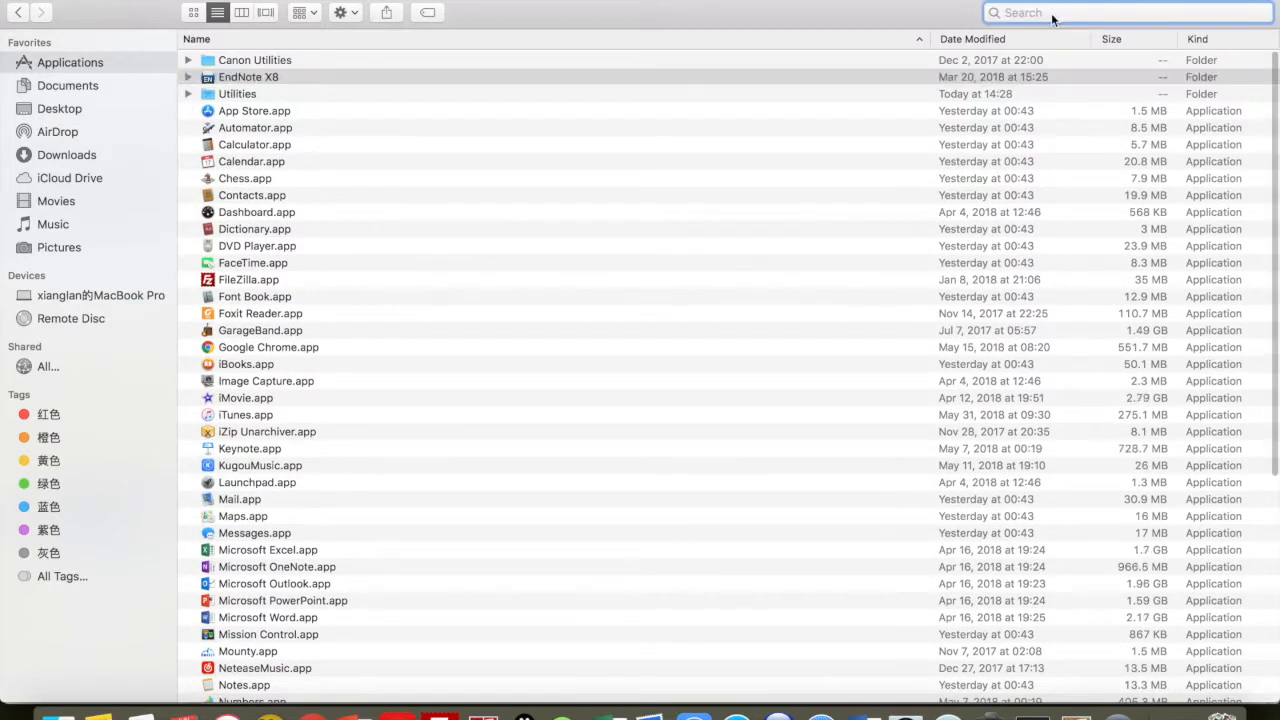
{"action": "type", "text": "terminal"}
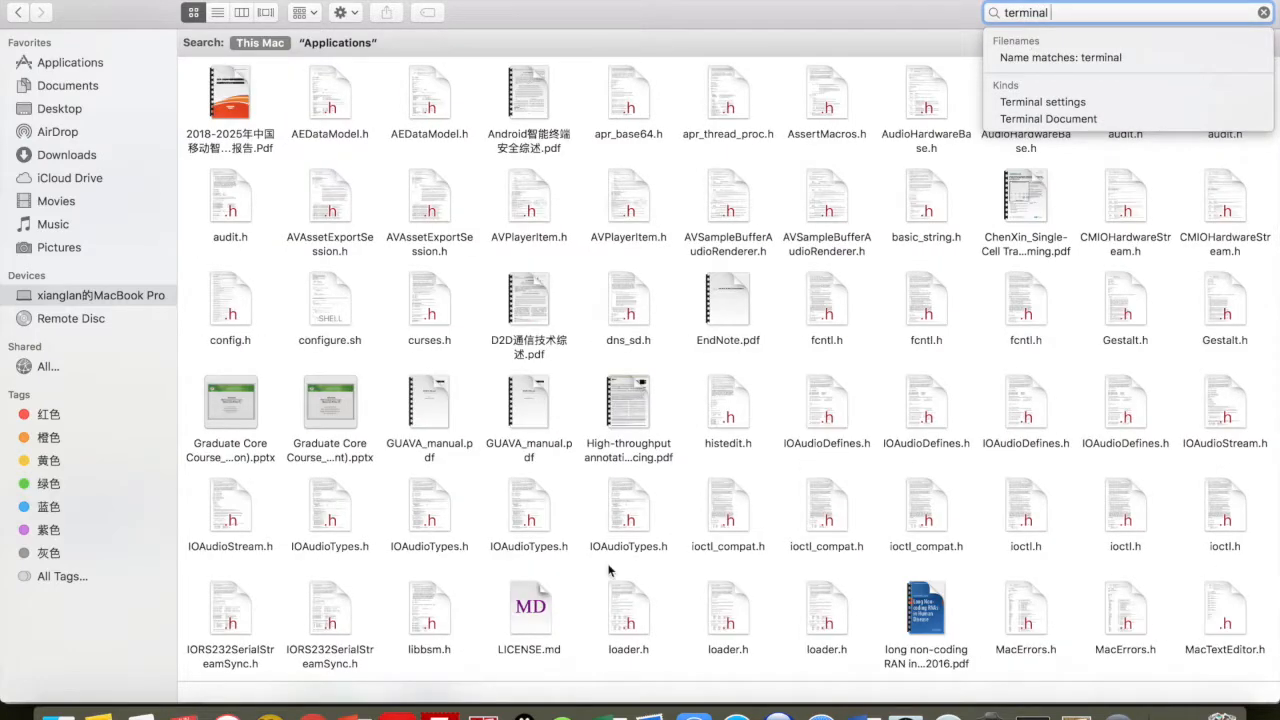
{"action": "scroll", "scroll_direction": "down", "scroll_amount": 3}
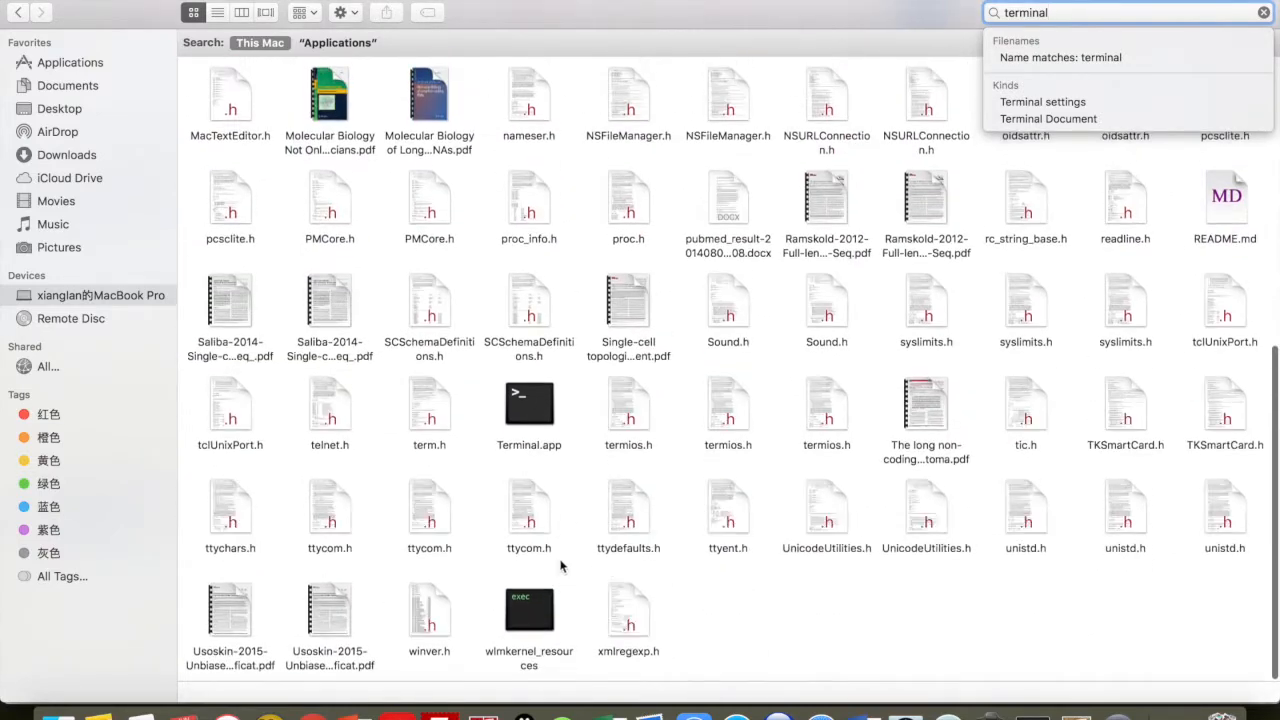
{"action": "left_click", "coordinate": [529, 400]}
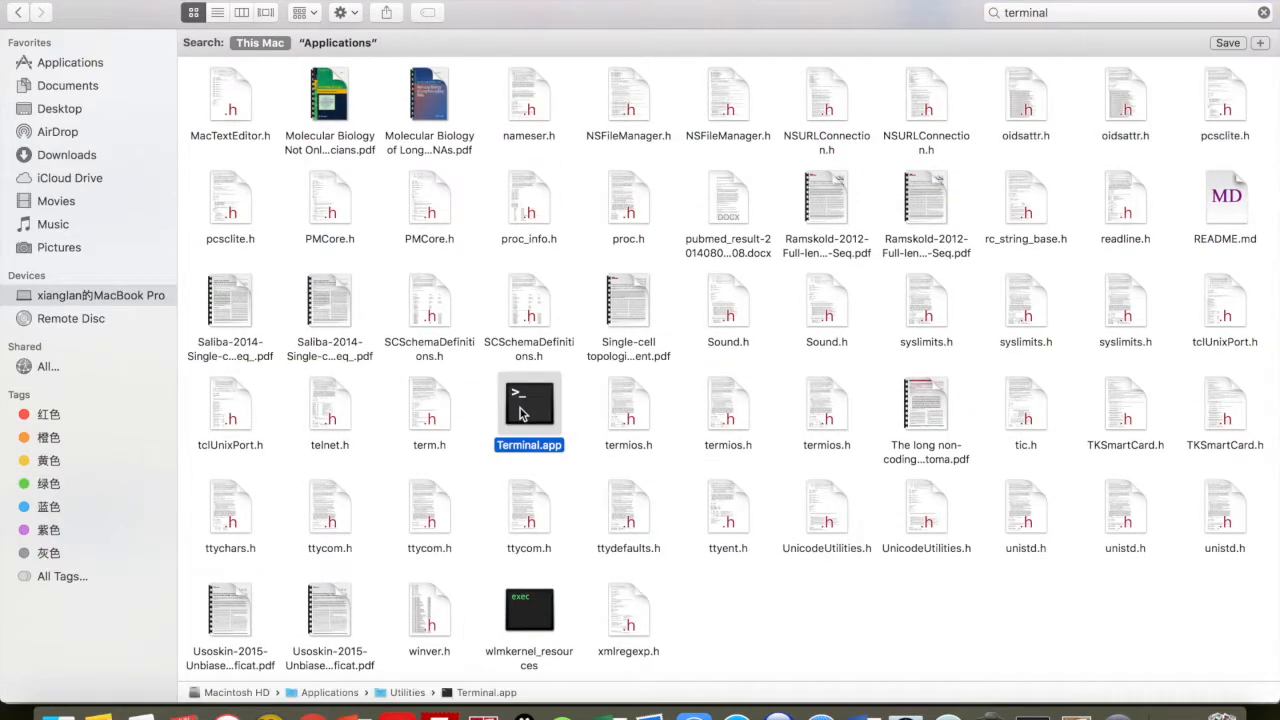
{"action": "double_click", "coordinate": [528, 394]}
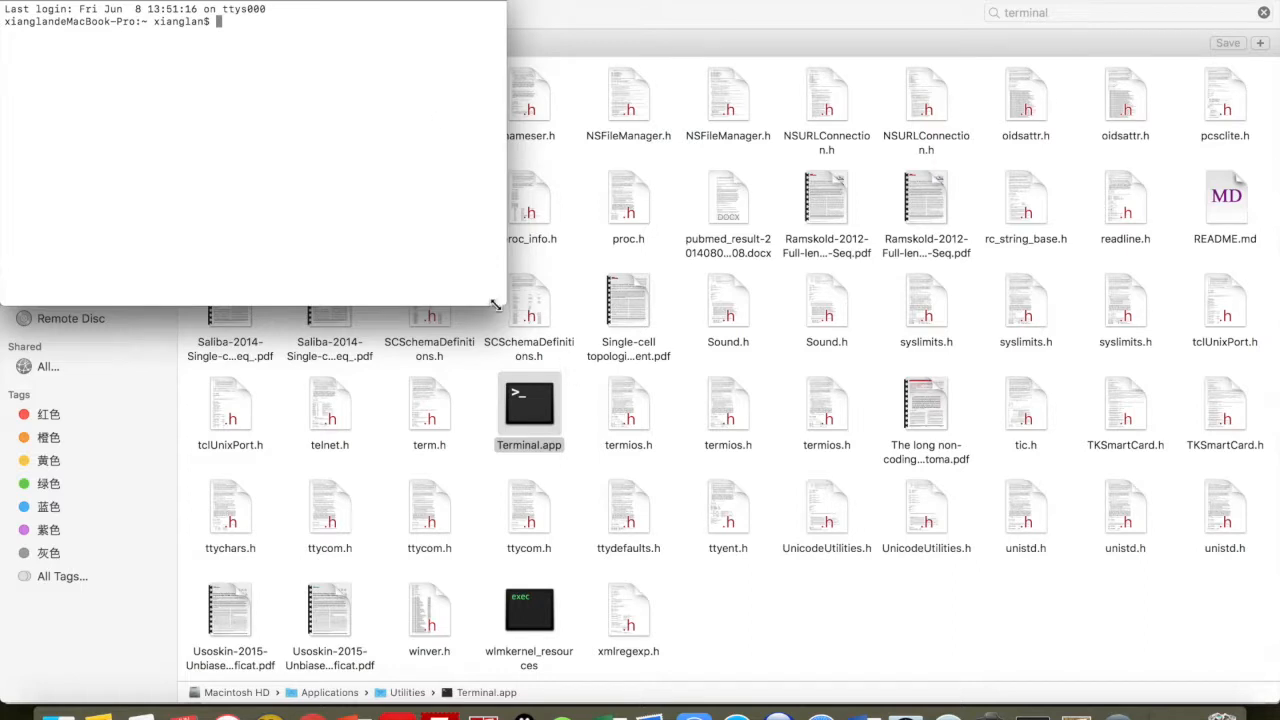
{"action": "left_click_drag", "start_coordinate": [497, 305], "coordinate": [1165, 605]}
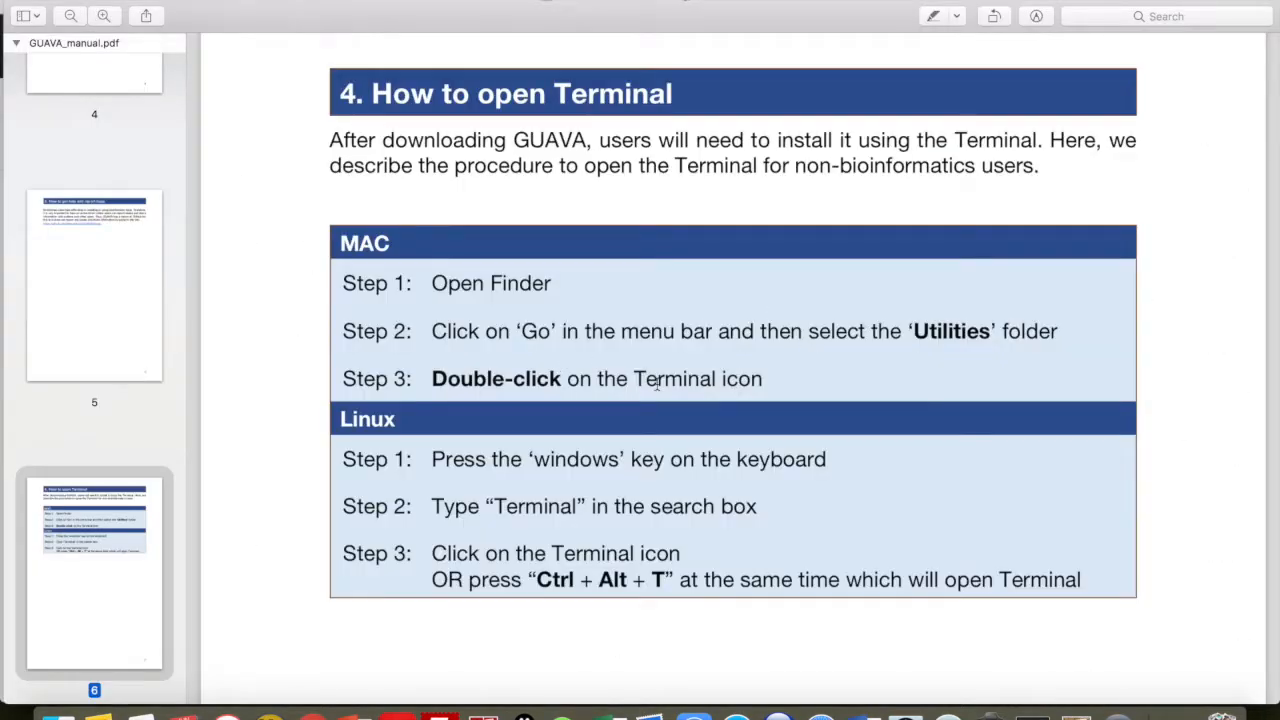
Scroll the manual down to section 5, Installation of GUAVA
{"action": "scroll", "scroll_direction": "down", "scroll_amount": 3}
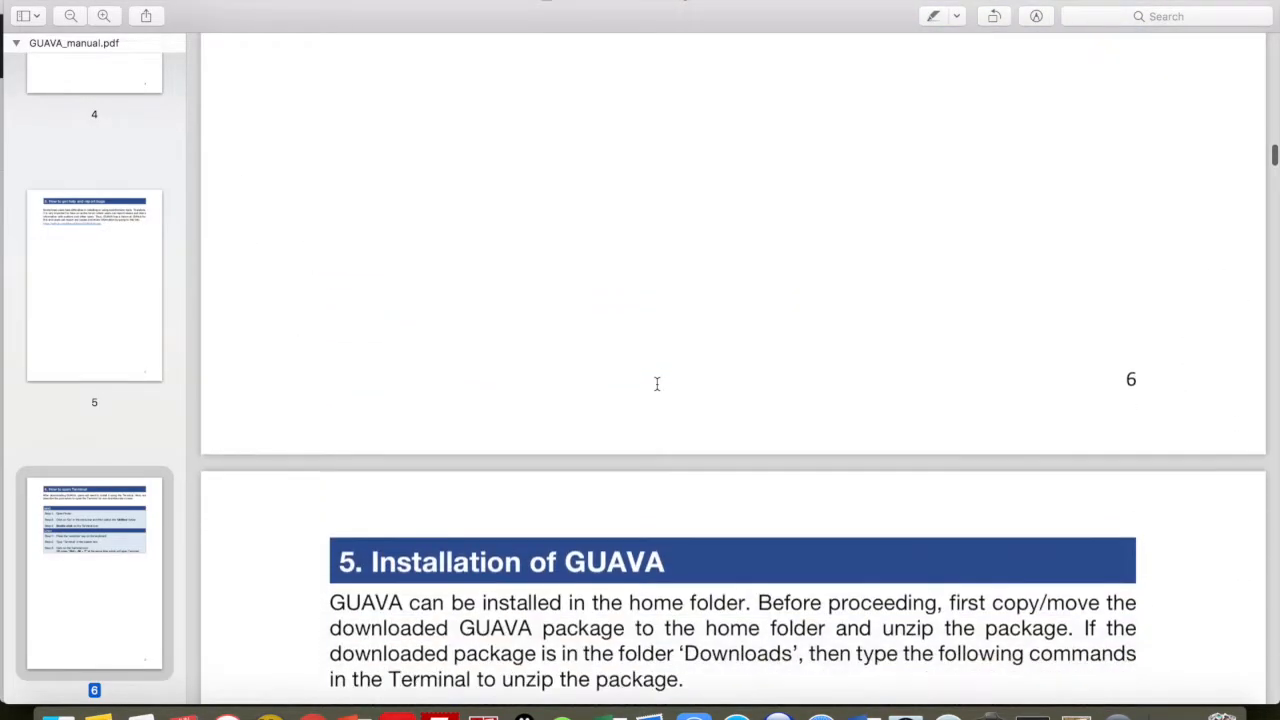
{"action": "scroll", "scroll_direction": "down", "scroll_amount": 3}
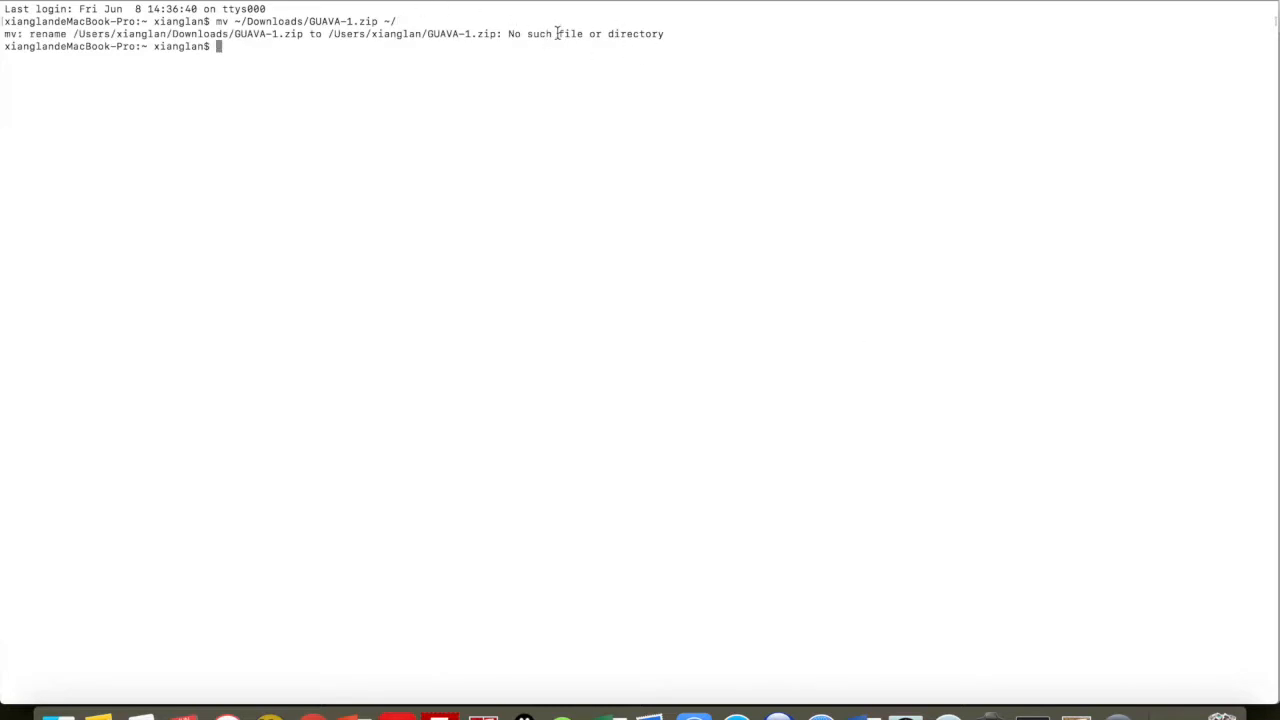
{"action": "mouse_move", "coordinate": [333, 178]}
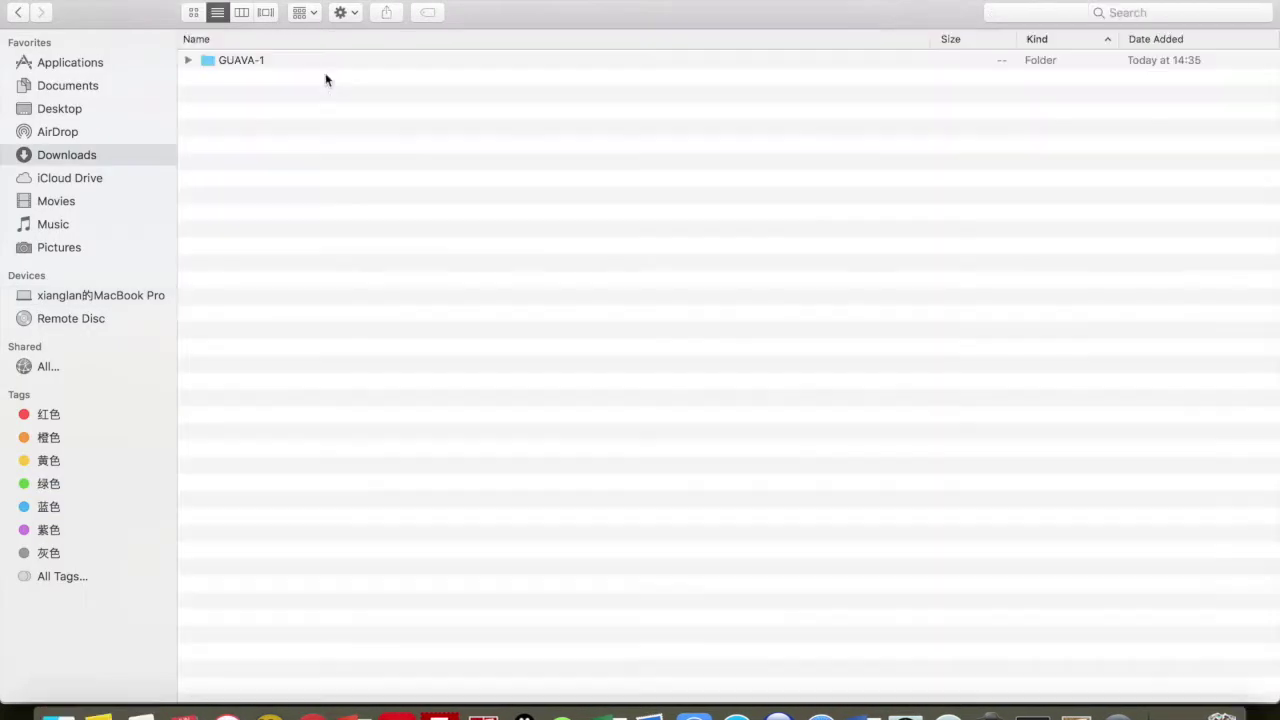
{"action": "mouse_move", "coordinate": [323, 92]}
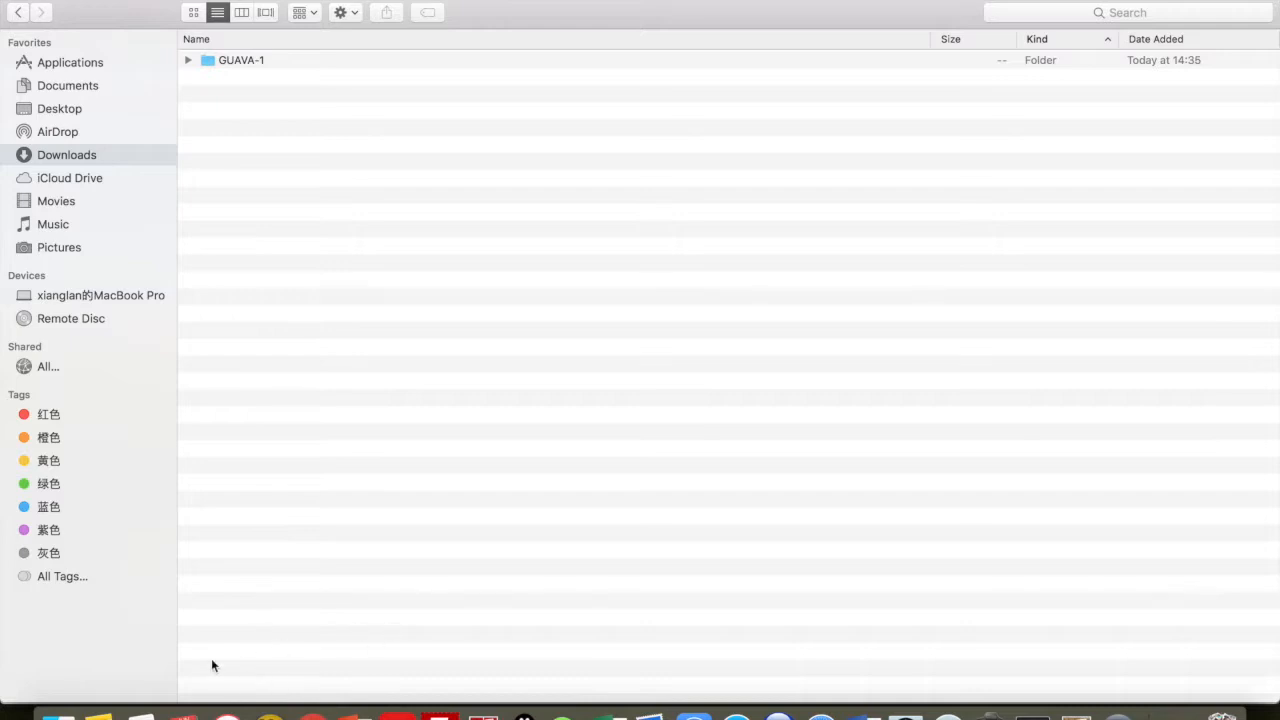
{"action": "mouse_move", "coordinate": [432, 162]}
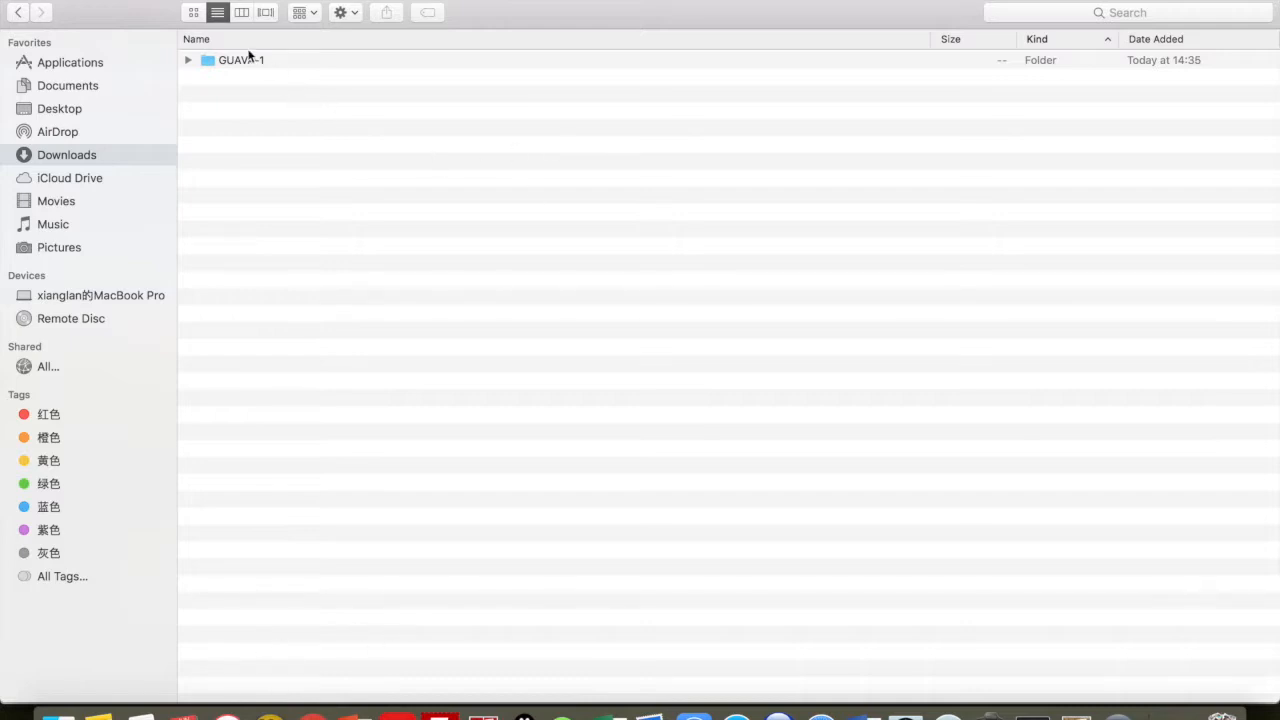
Select the already-unzipped GUAVA-1 folder in the Downloads folder
{"action": "left_click", "coordinate": [234, 60]}
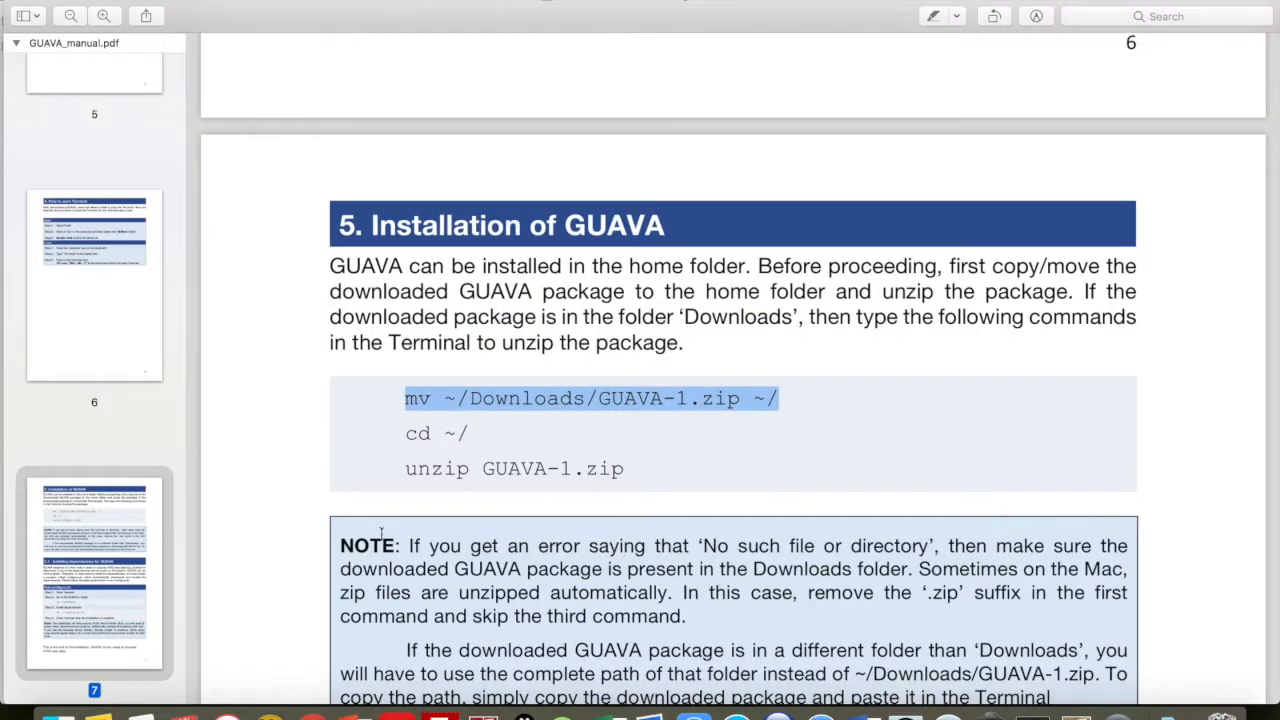
{"action": "mouse_move", "coordinate": [650, 466]}
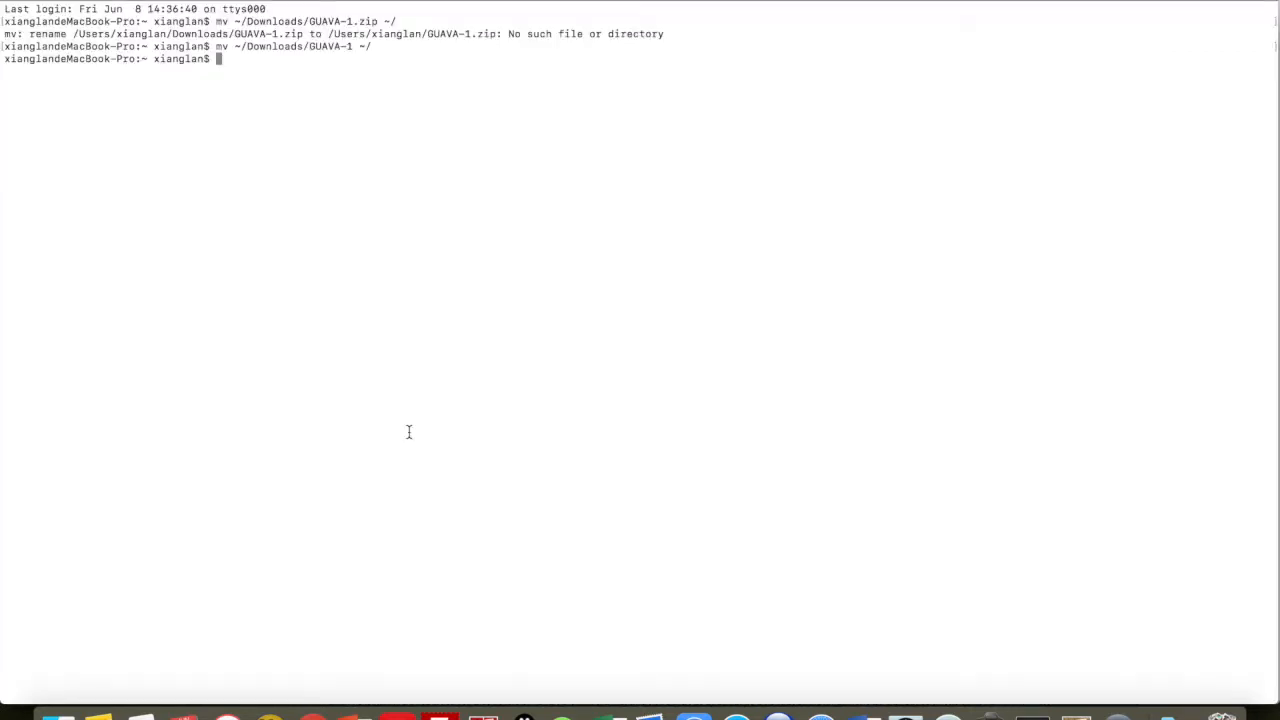
List the home folder with cd ~/ and ls to confirm GUAVA-1 is there
{"action": "type", "text": "cd ~/"}
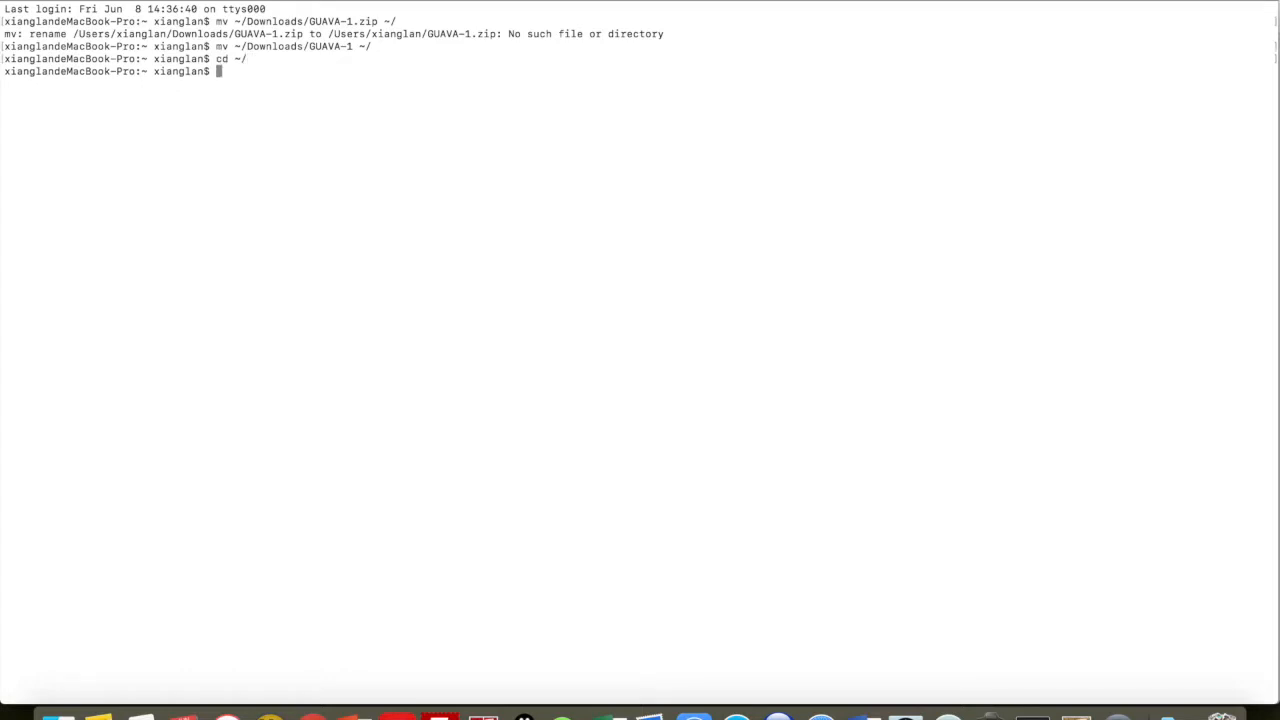
{"action": "type", "text": "ls"}
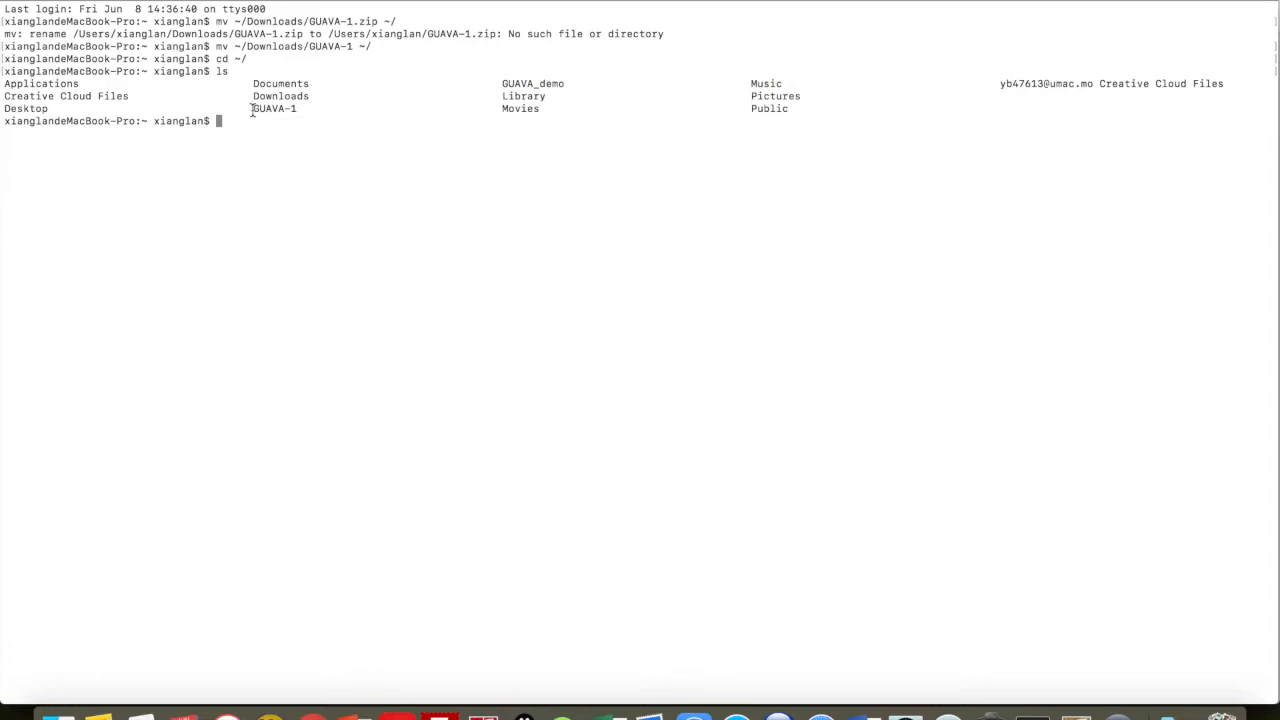
{"action": "double_click", "coordinate": [275, 108]}
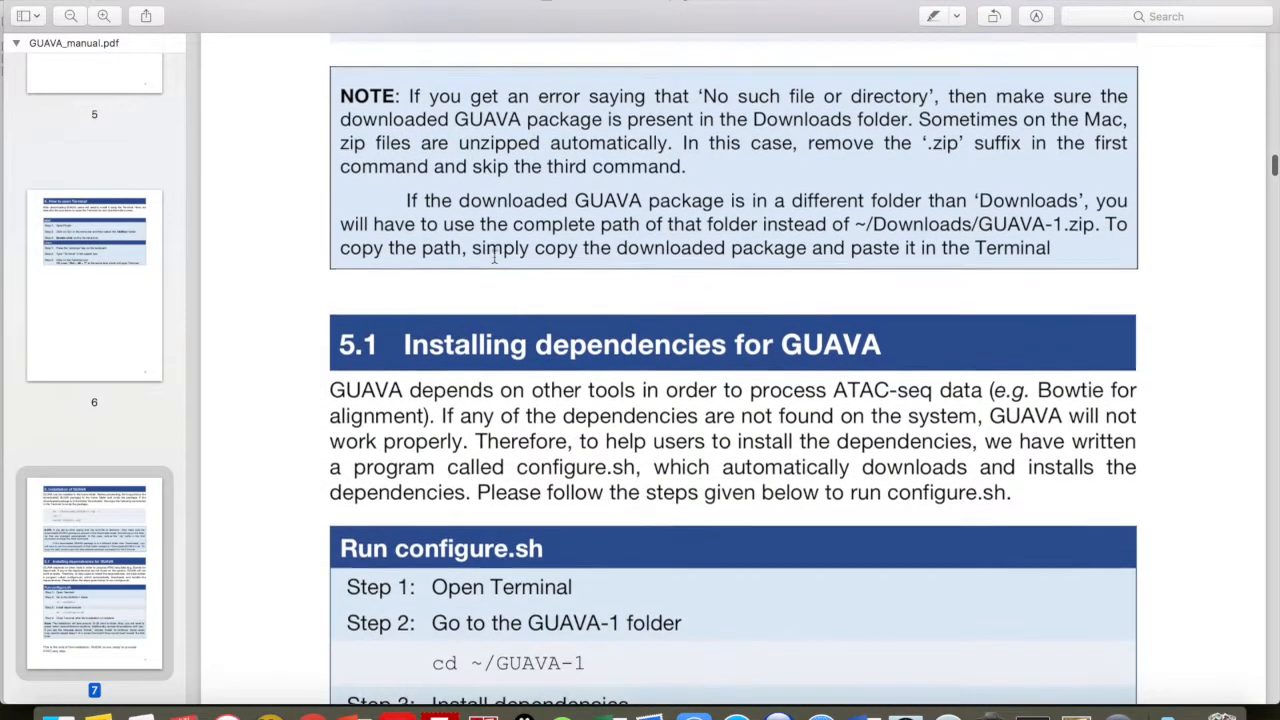
Scroll the manual to section 5.1 and its Run configure.sh steps
{"action": "scroll", "scroll_direction": "down", "scroll_amount": 3}
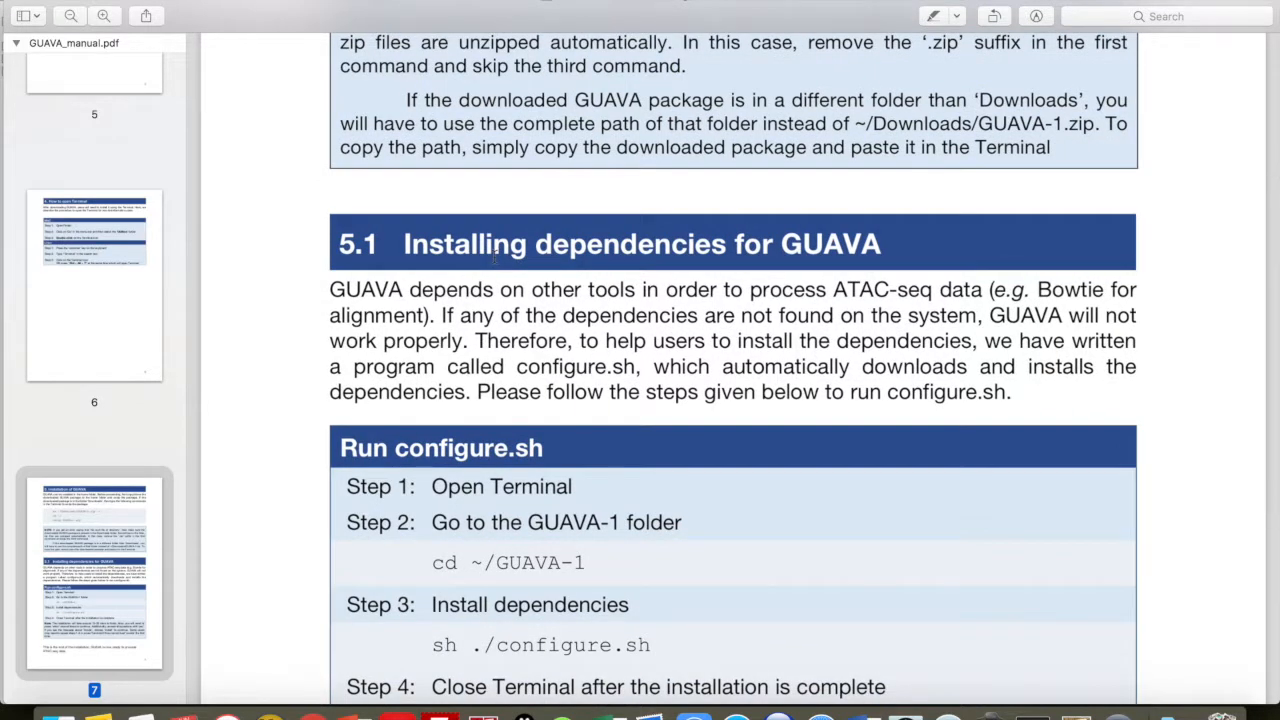
{"action": "scroll", "scroll_direction": "down", "scroll_amount": 3}
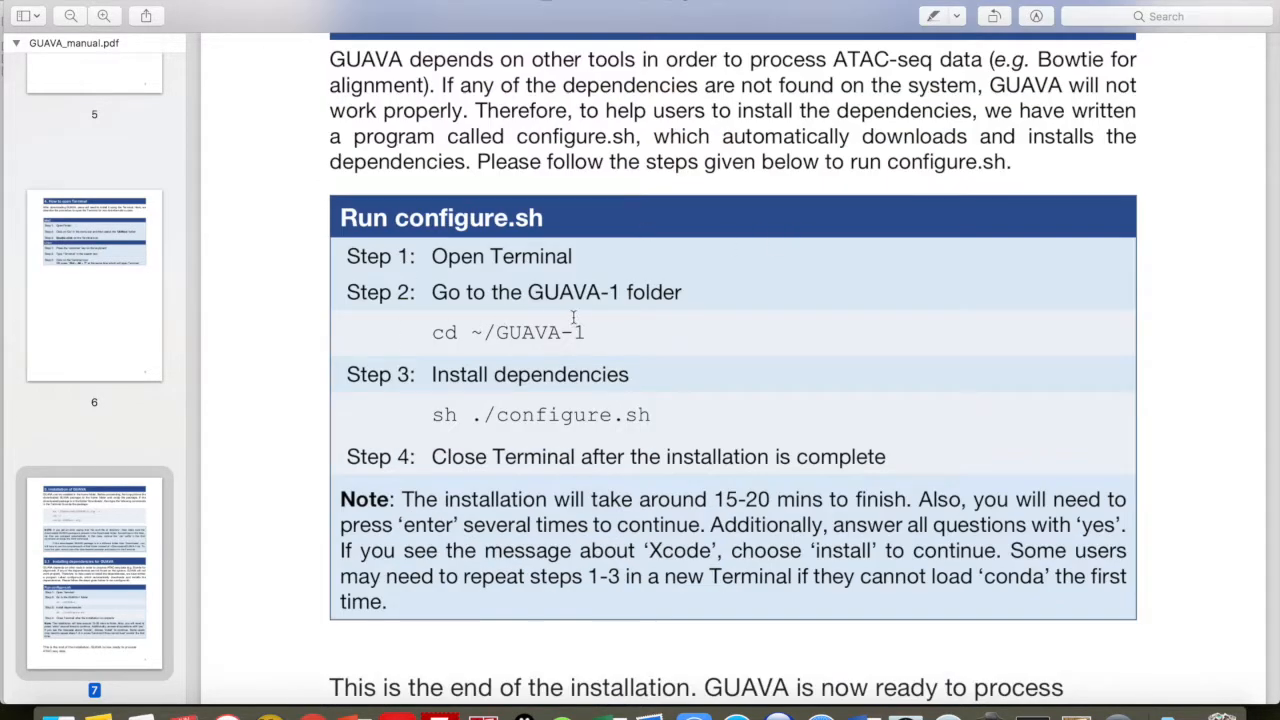
{"action": "mouse_move", "coordinate": [484, 270]}
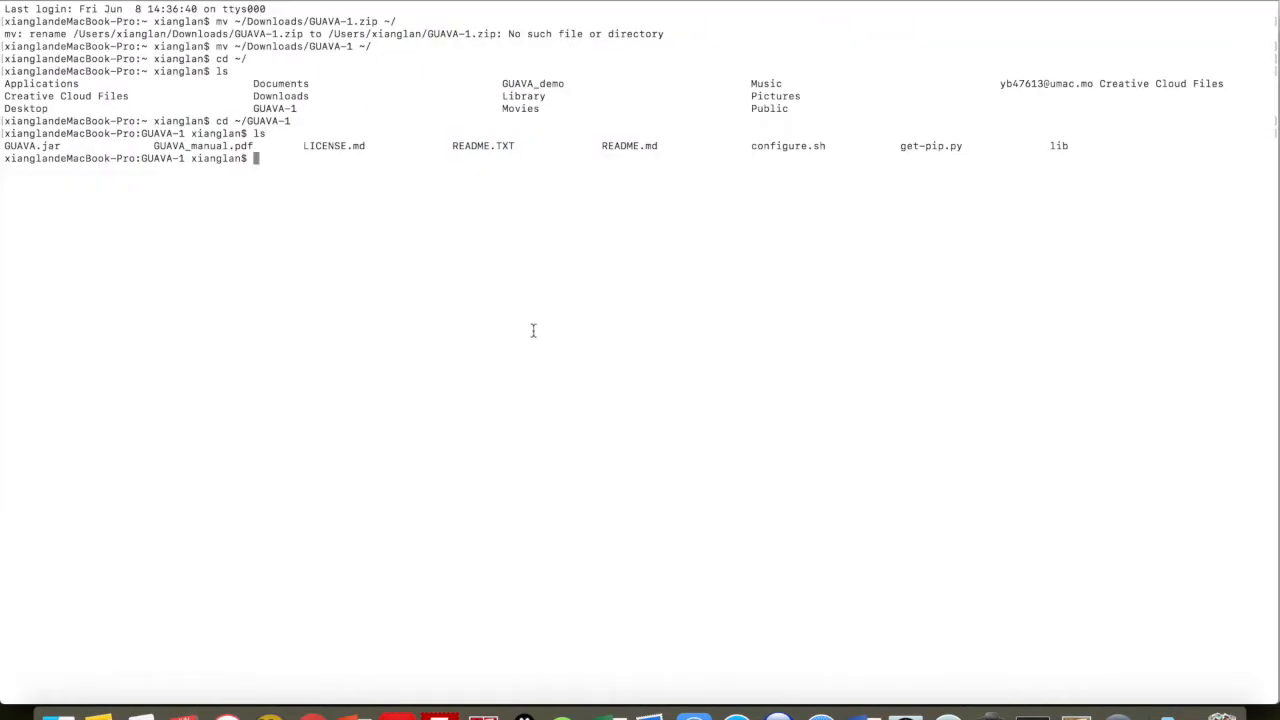
Run sh ./configure.sh in GUAVA-1 and follow the dependency installation output
{"action": "type", "text": "sh ./configure.sh"}
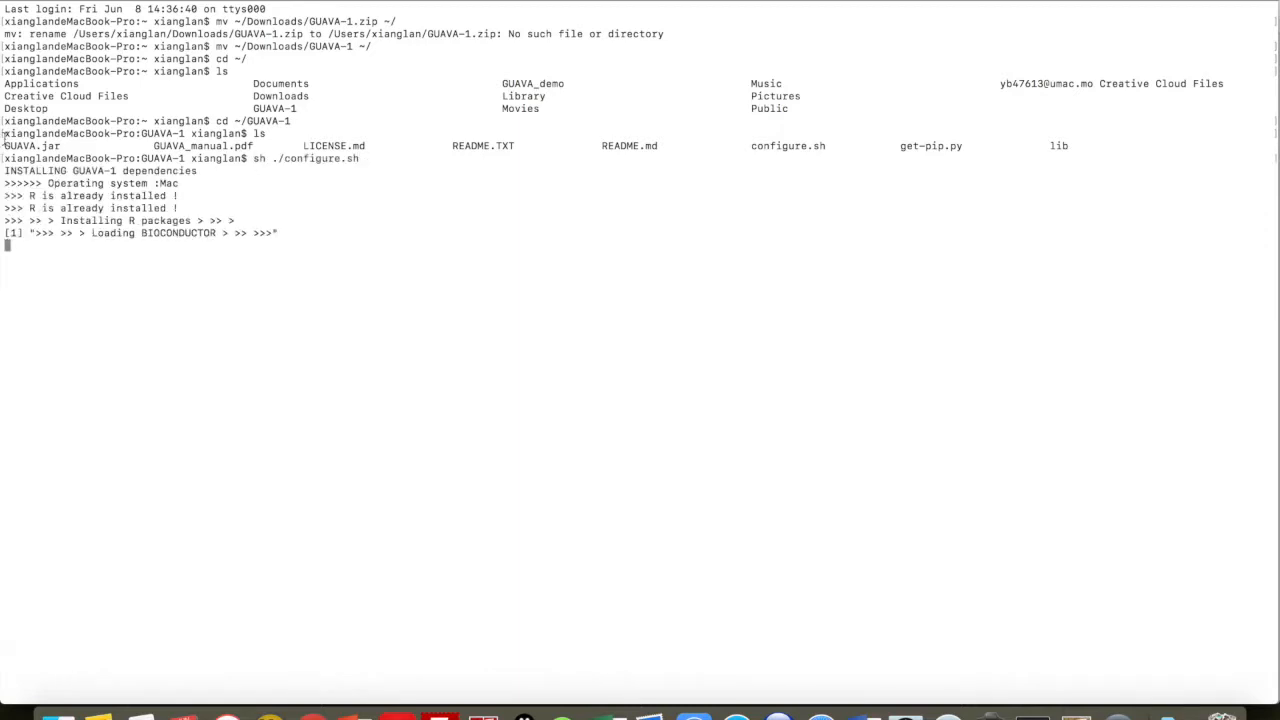
{"action": "mouse_move", "coordinate": [118, 197]}
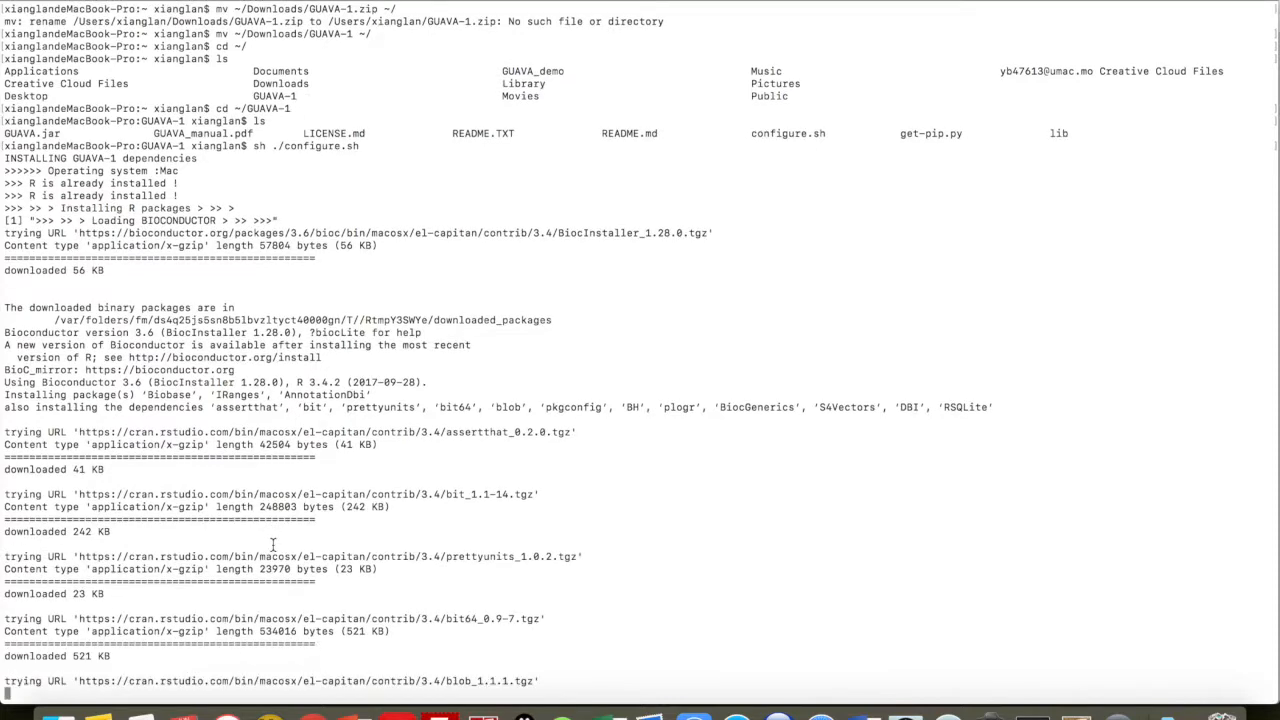
{"action": "scroll", "scroll_direction": "down", "scroll_amount": 3}
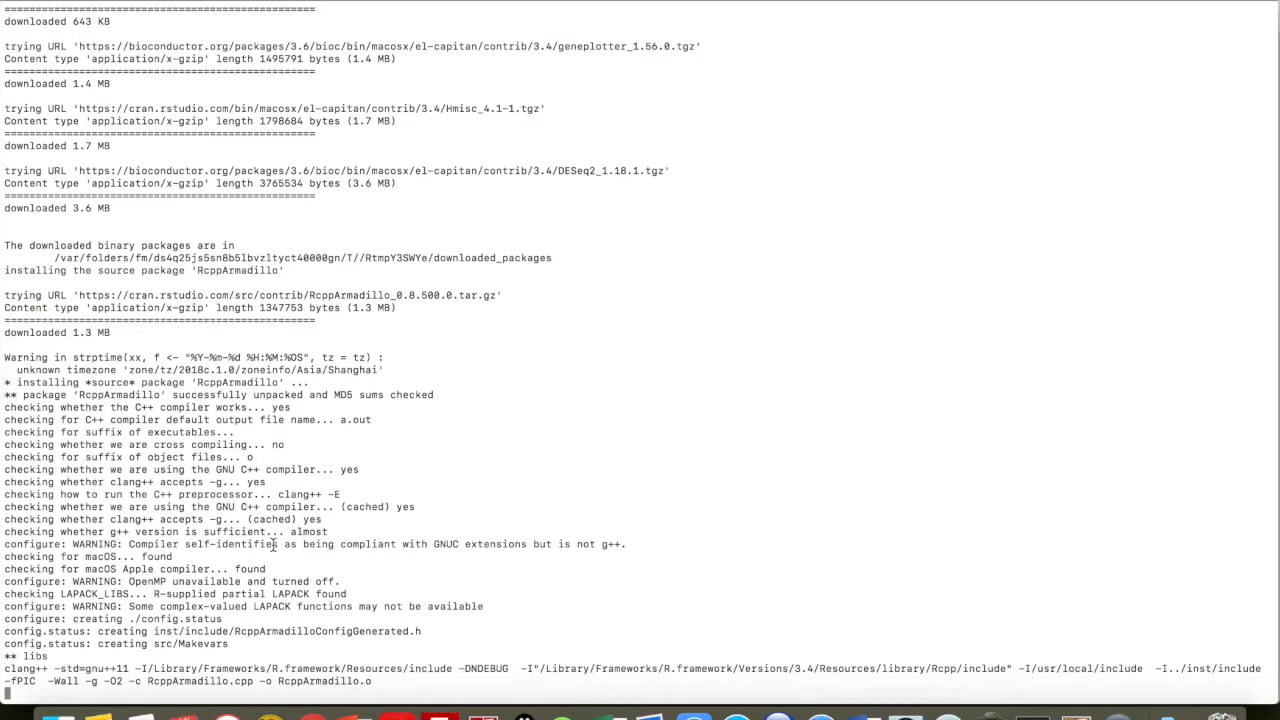
{"action": "scroll", "scroll_direction": "down", "scroll_amount": 3}
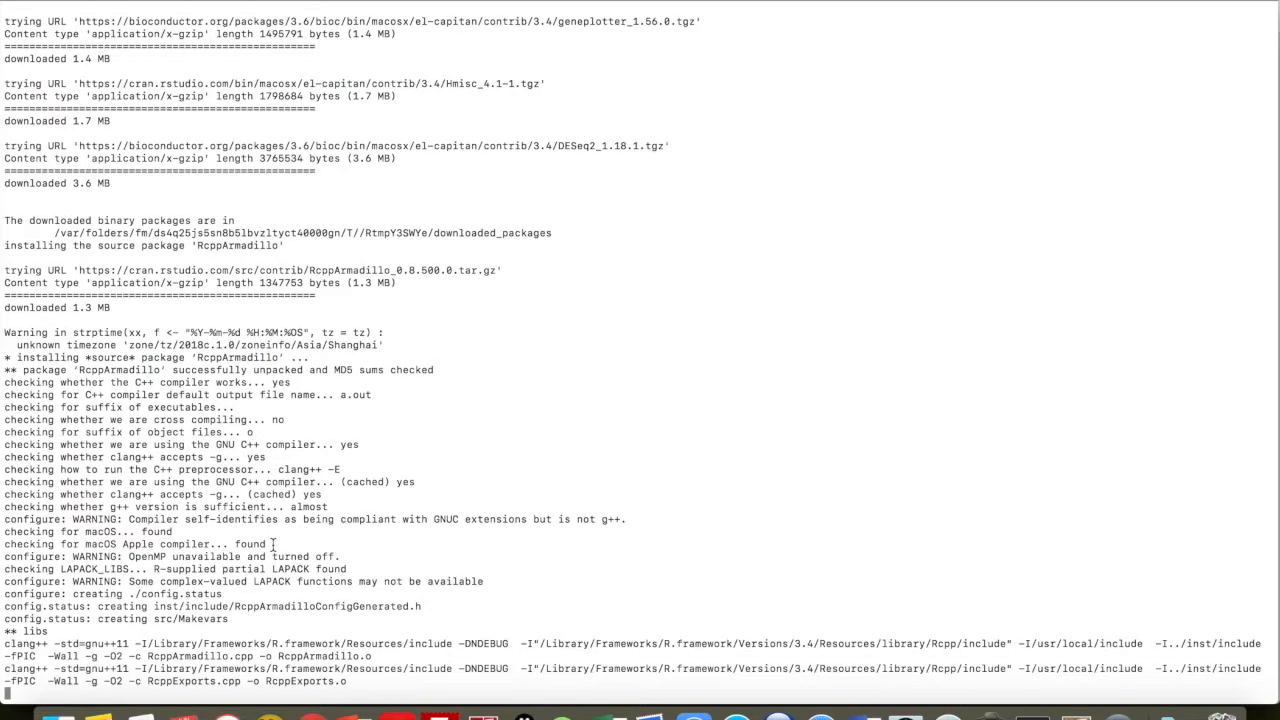
{"action": "scroll", "scroll_direction": "down", "scroll_amount": 3}
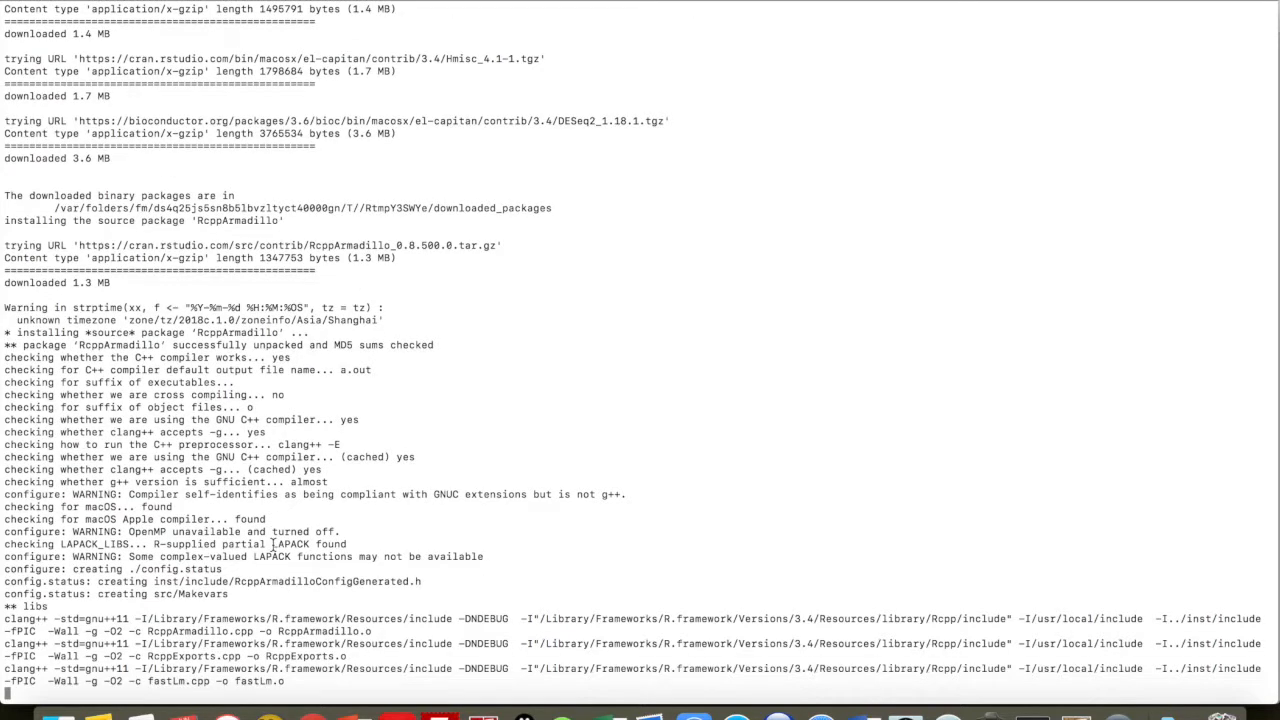
{"action": "scroll", "scroll_direction": "down", "scroll_amount": 3}
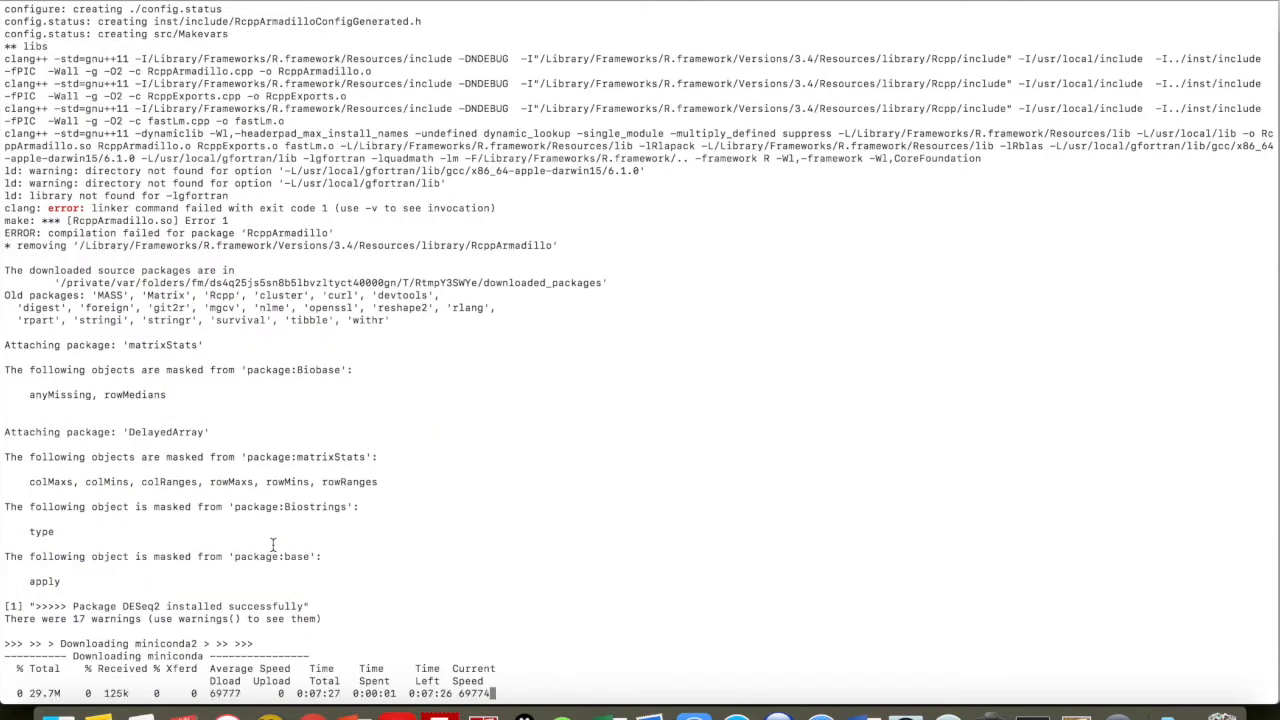
{"action": "mouse_move", "coordinate": [669, 207]}
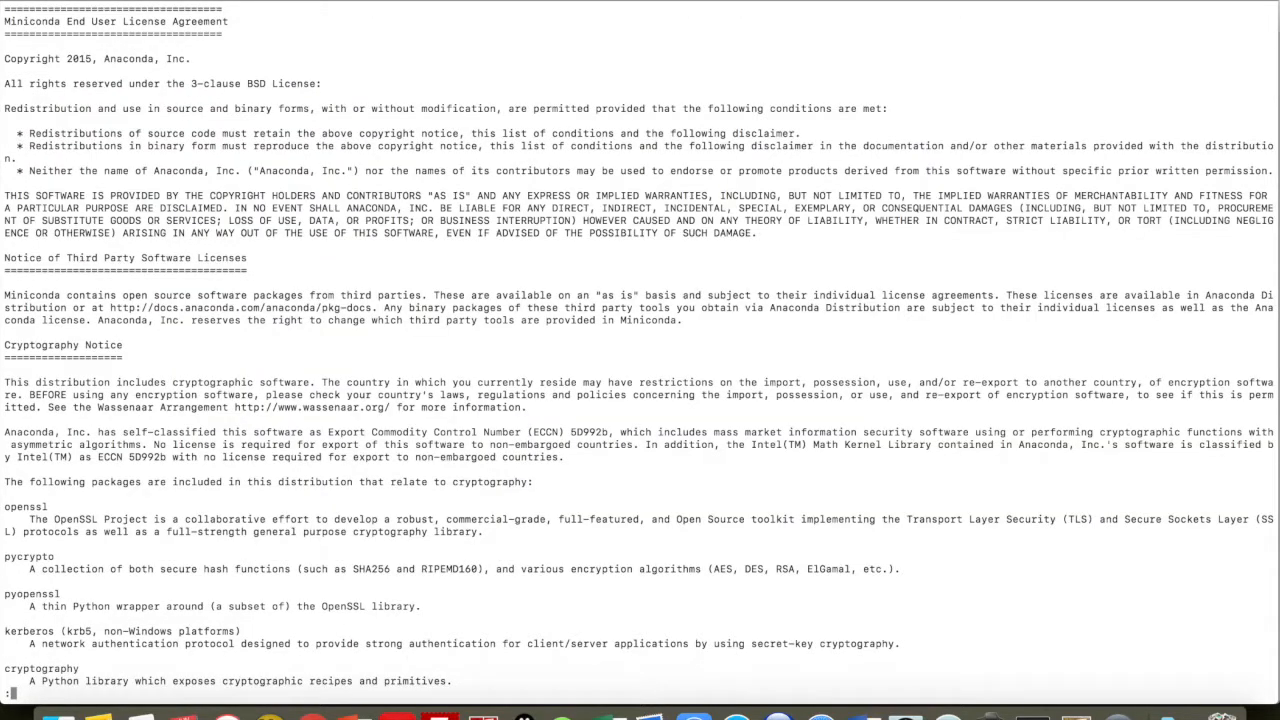
Accept the Miniconda license with yes and keep the default miniconda2 install location
{"action": "scroll", "scroll_direction": "down", "scroll_amount": 3}
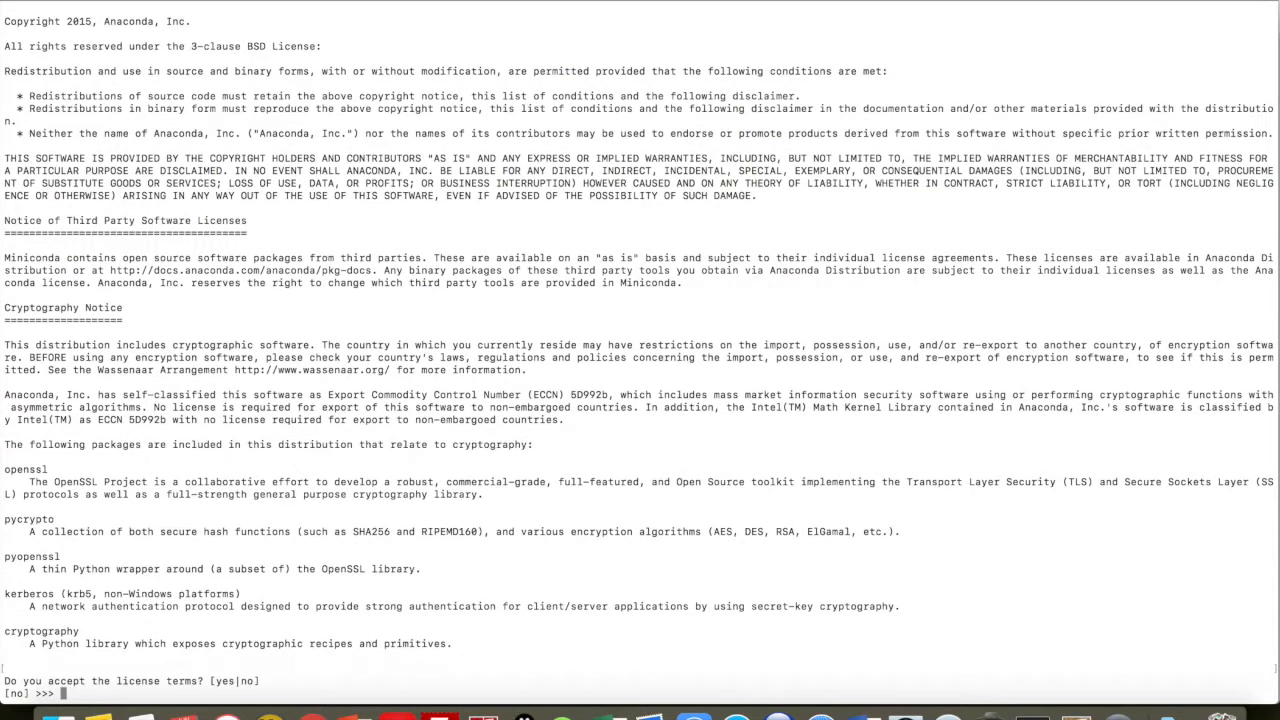
{"action": "type", "text": "yes"}
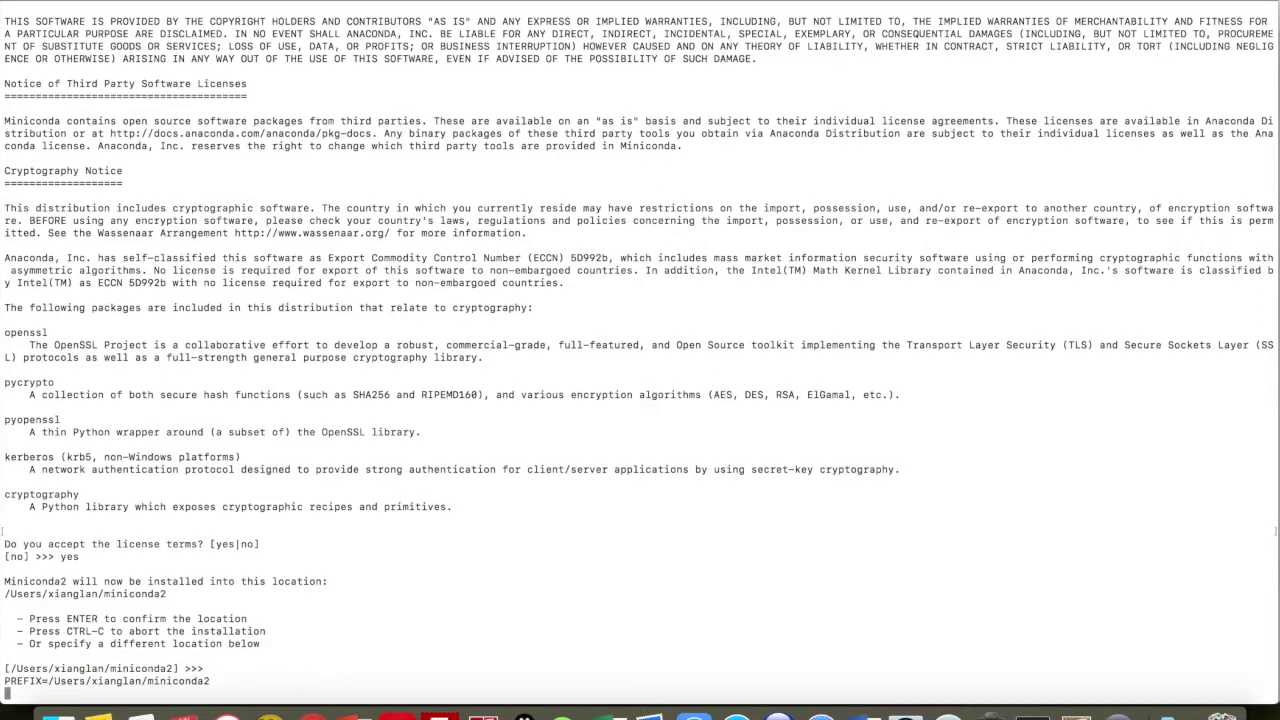
{"action": "key", "text": "enter"}
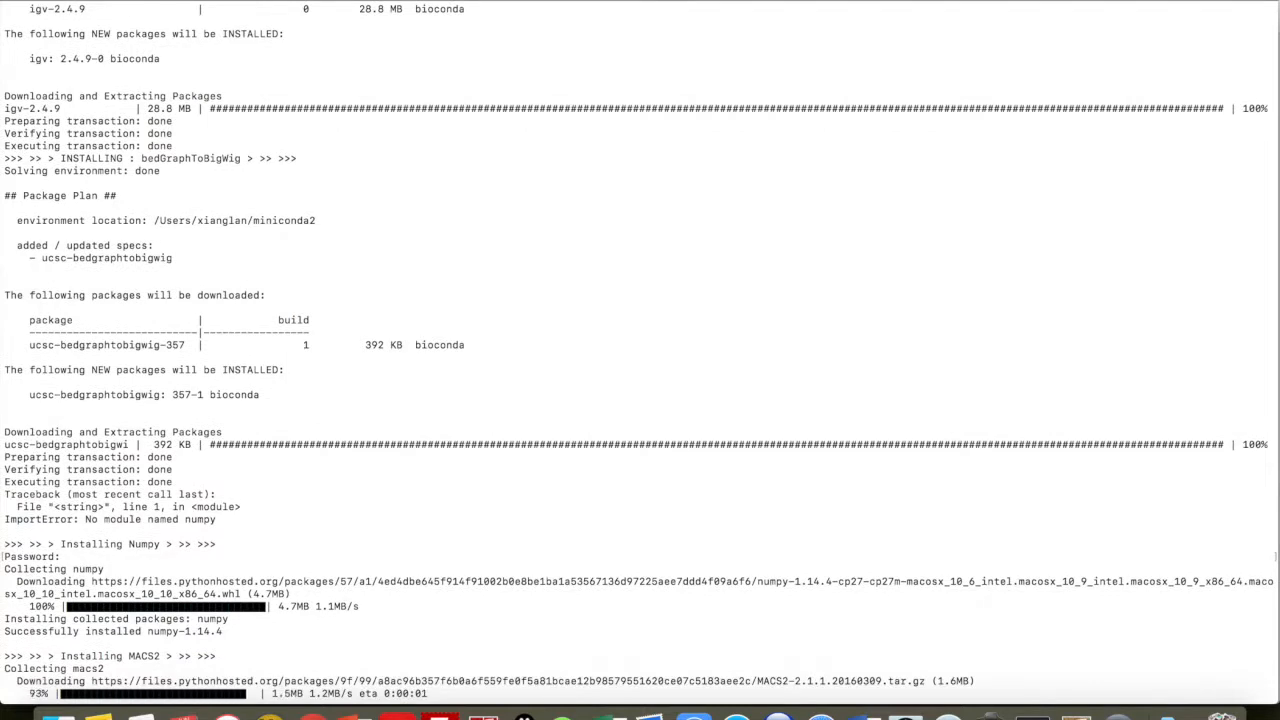
Follow the configure.sh output as bioconda packages and MACS2 install
{"action": "scroll", "scroll_direction": "down", "scroll_amount": 3}
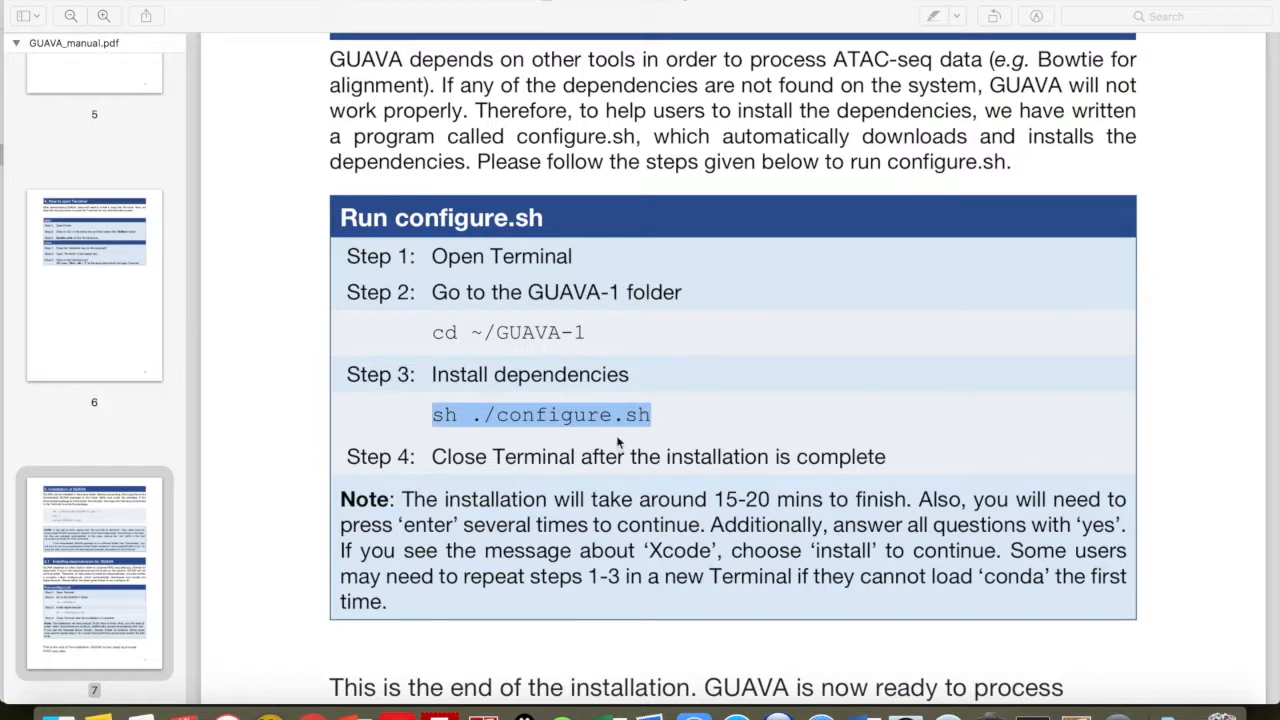
{"action": "mouse_move", "coordinate": [8, 690]}
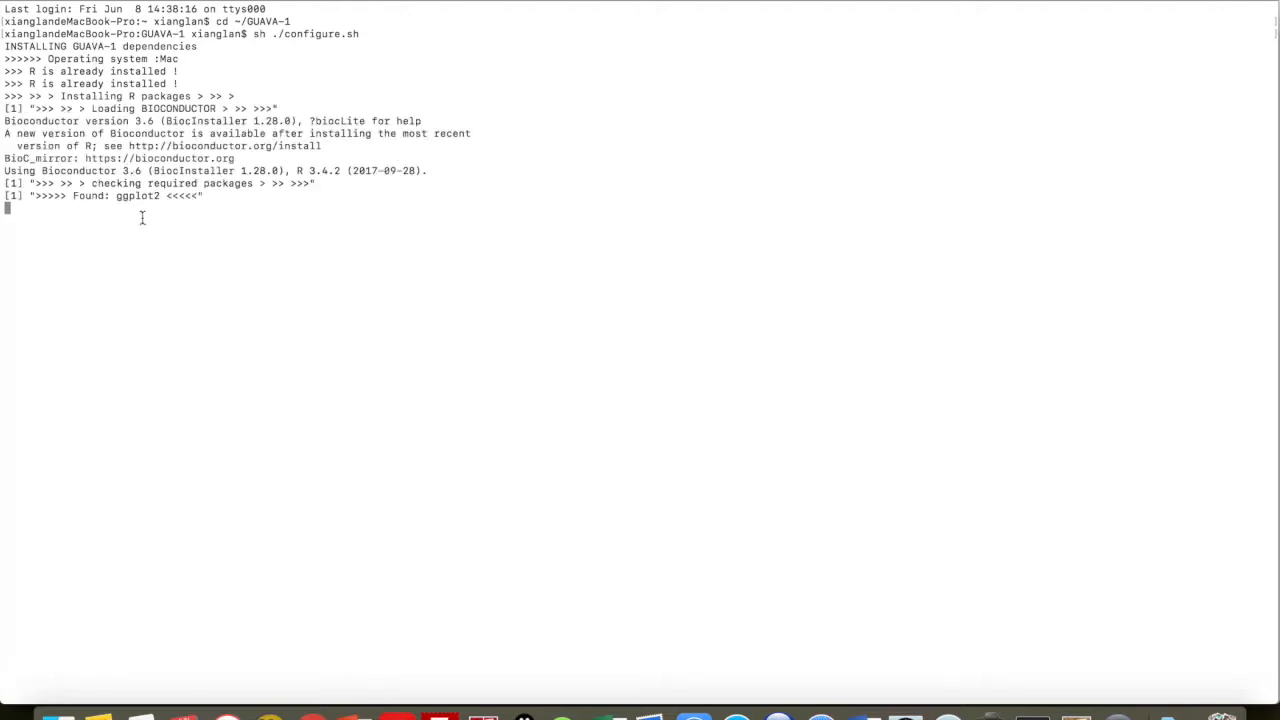
{"action": "mouse_move", "coordinate": [346, 103]}
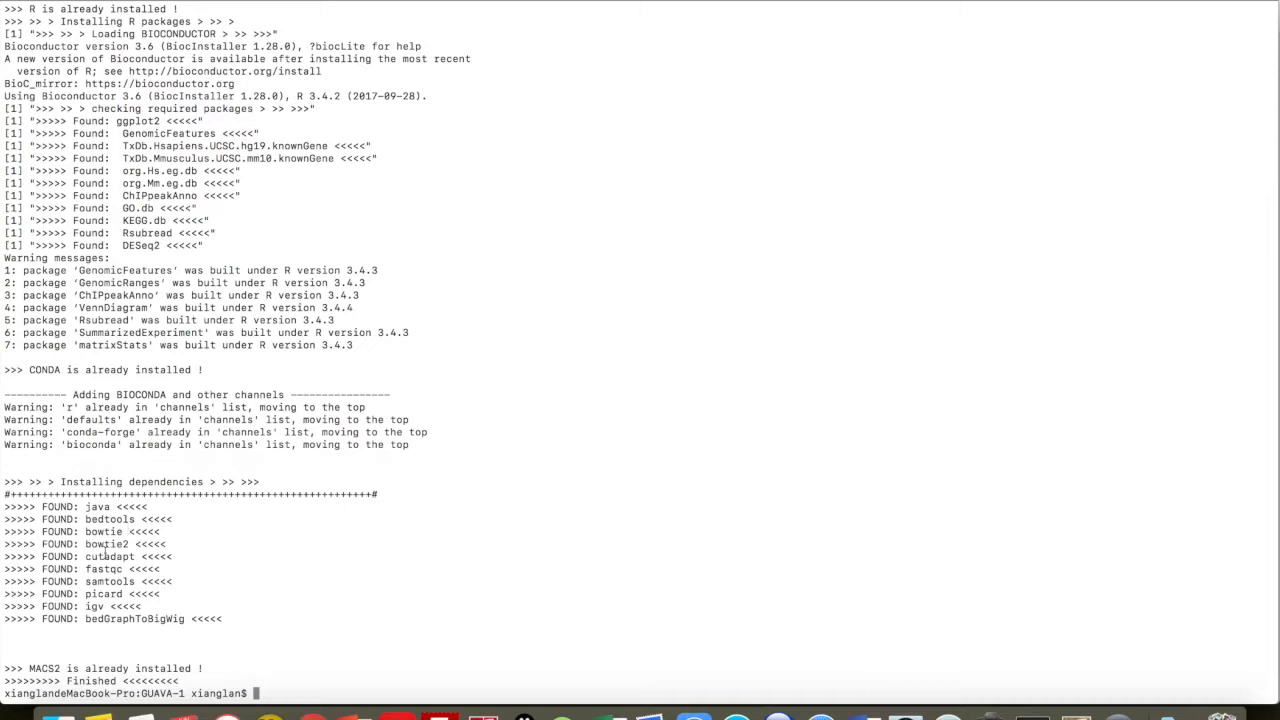
{"action": "mouse_move", "coordinate": [125, 558]}
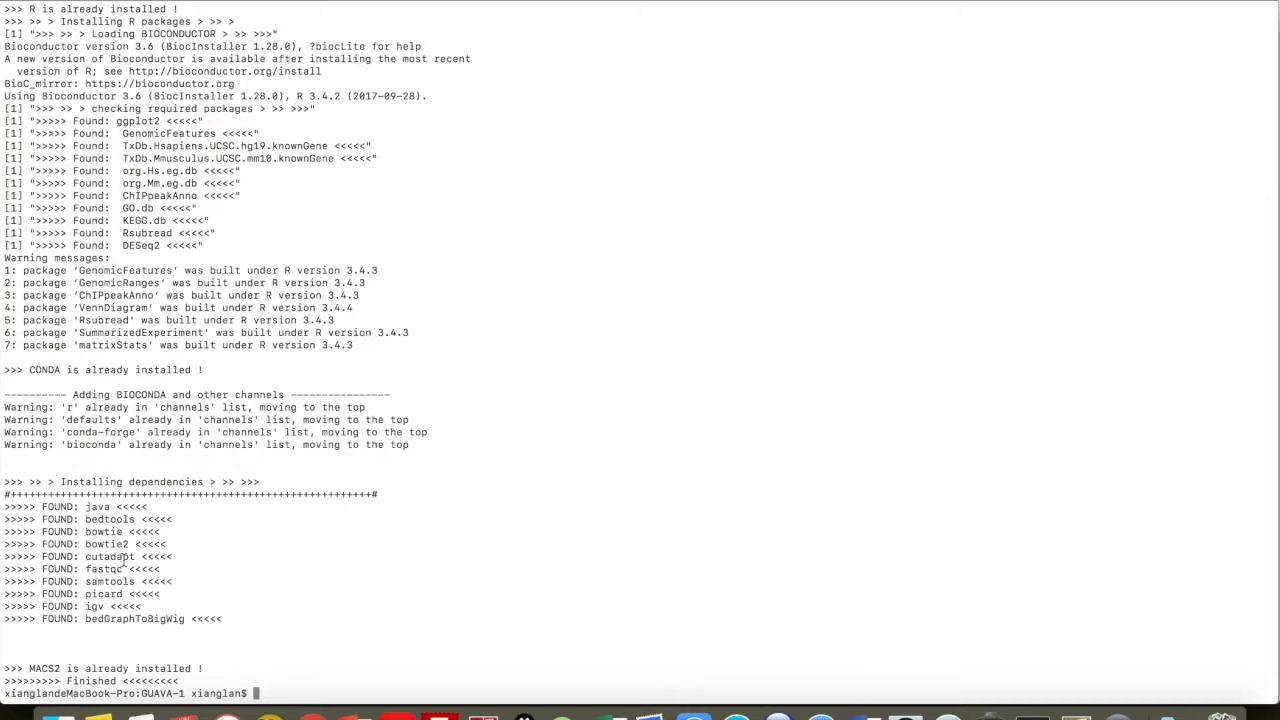